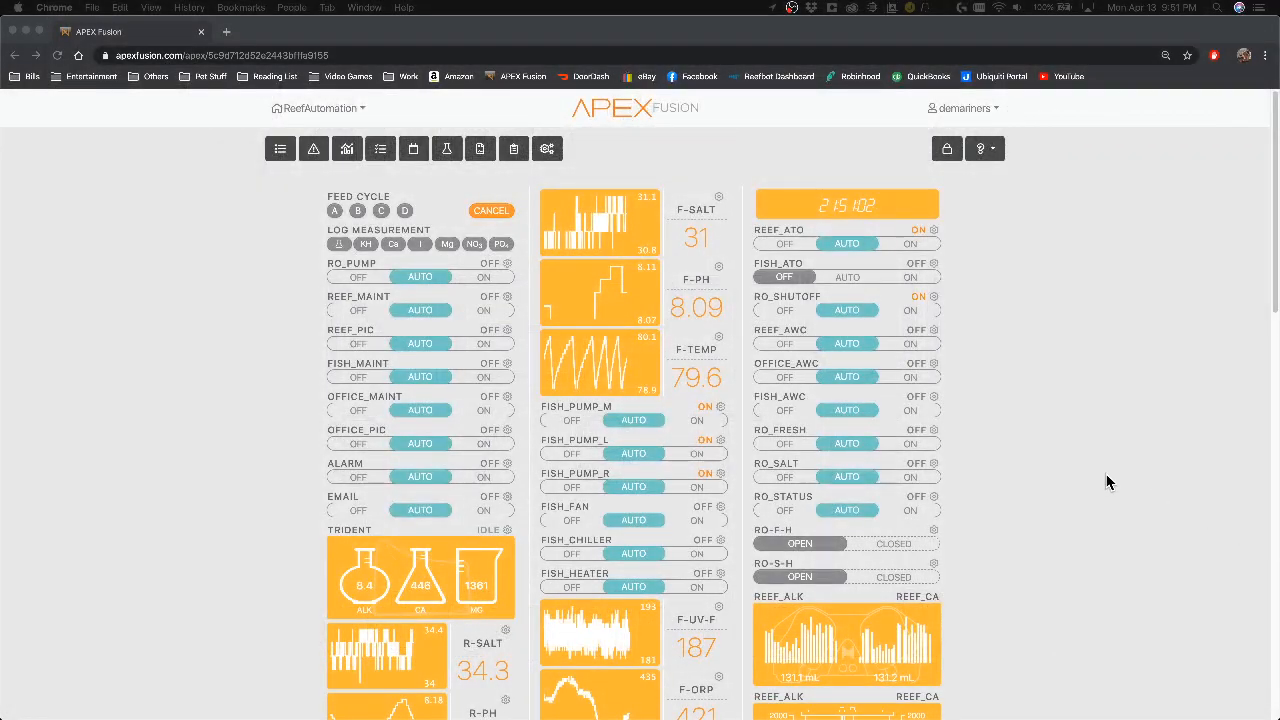
pyautogui.moveTo(208, 394)
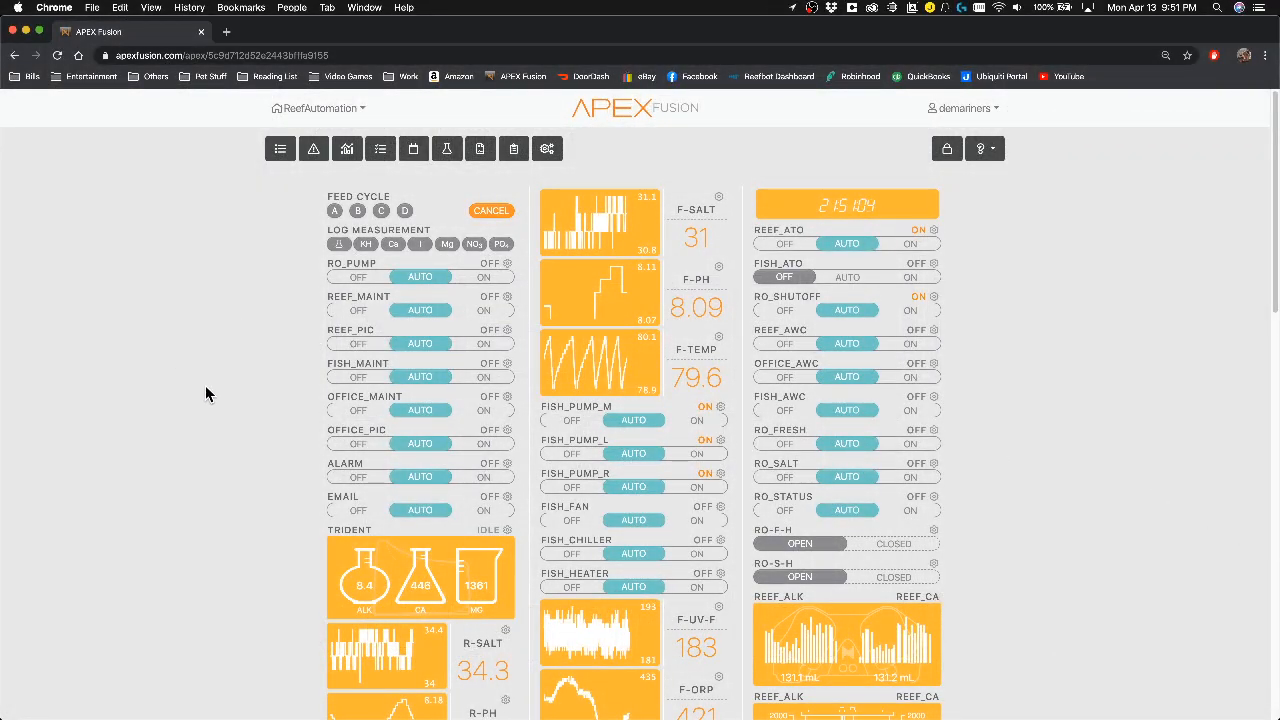
# Scroll the dashboard down to reach the REEF_ALK output tile.
pyautogui.scroll(-3)
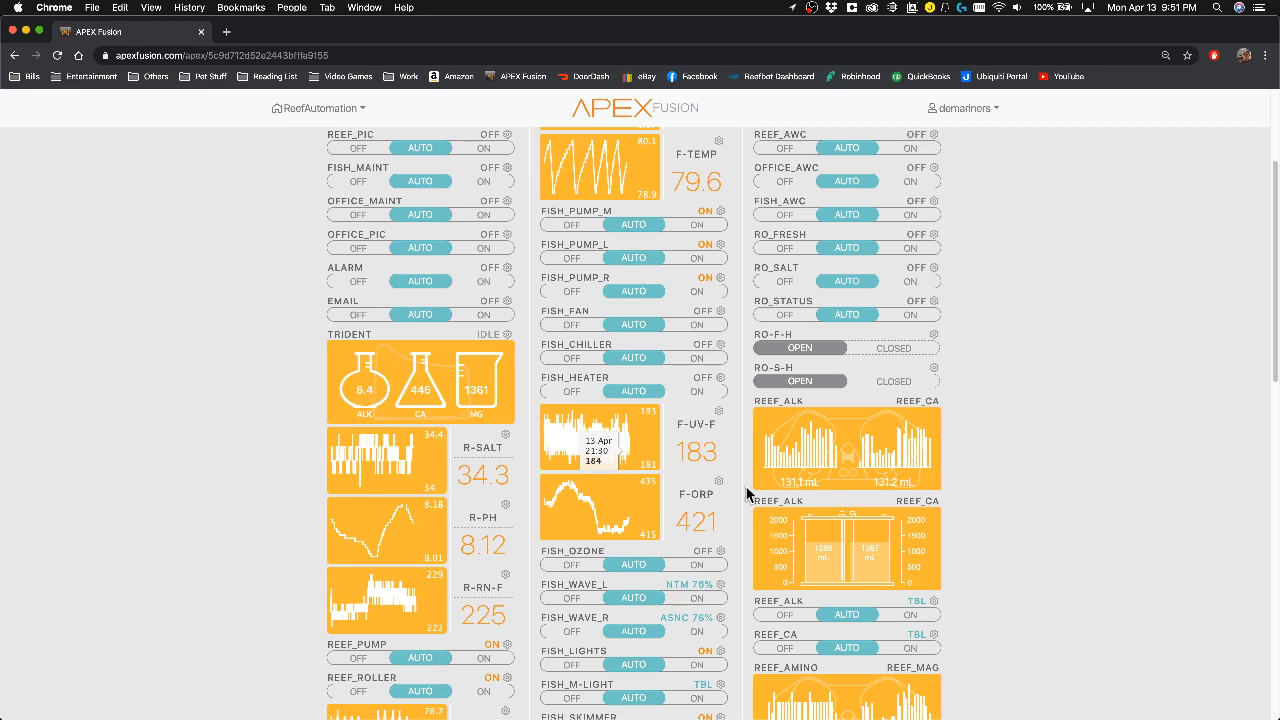
pyautogui.scroll(-3)
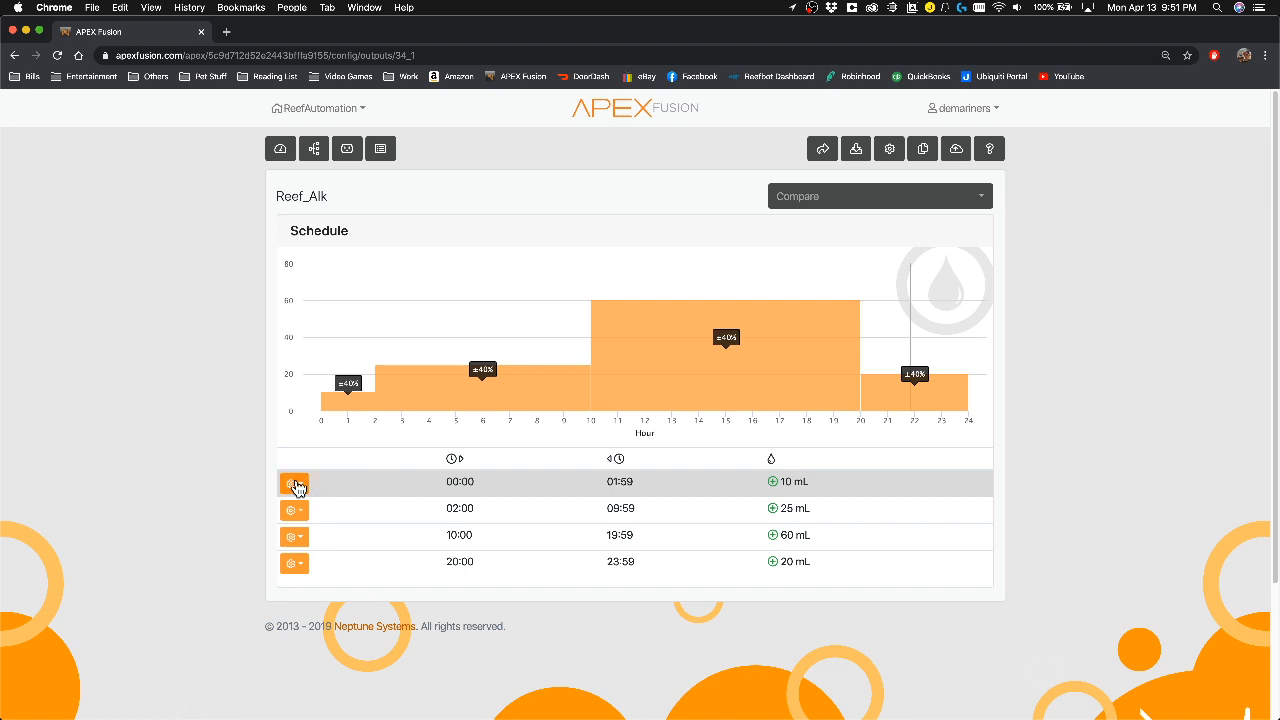
# Show the options menu for the 00:00–01:59 interval of the Reef_Alk schedule.
pyautogui.click(294, 483)
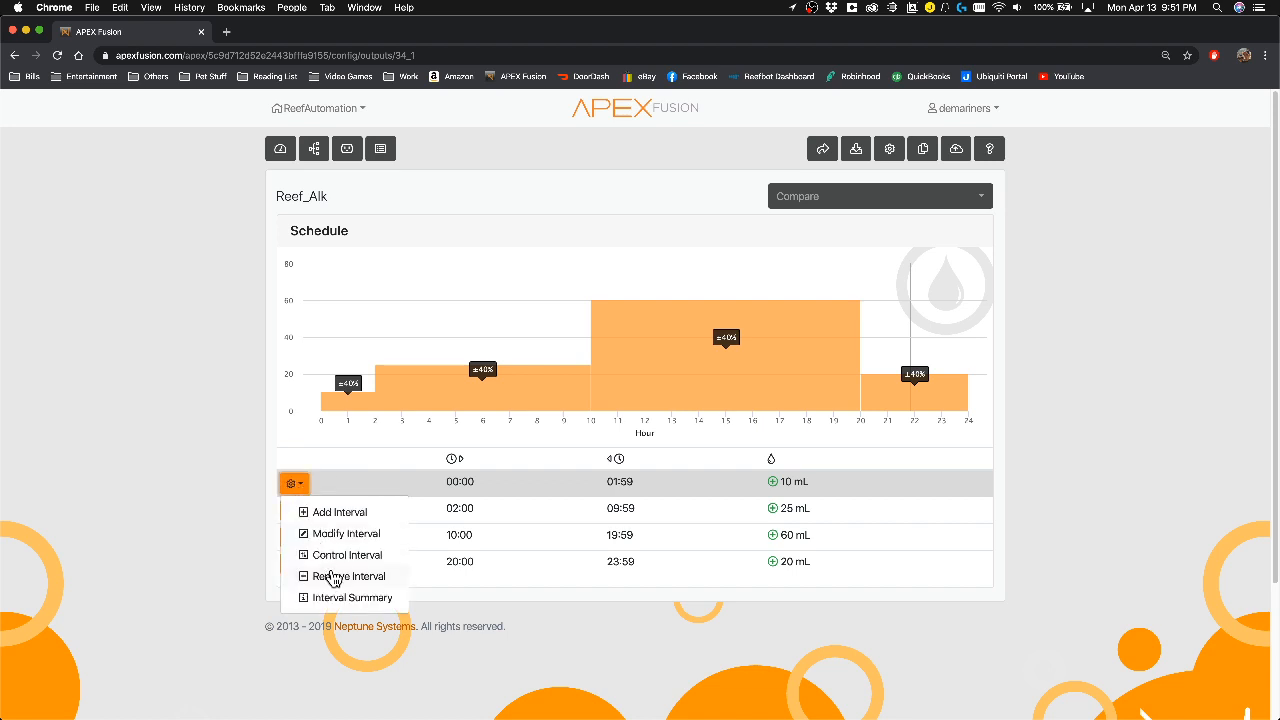
pyautogui.moveTo(180, 551)
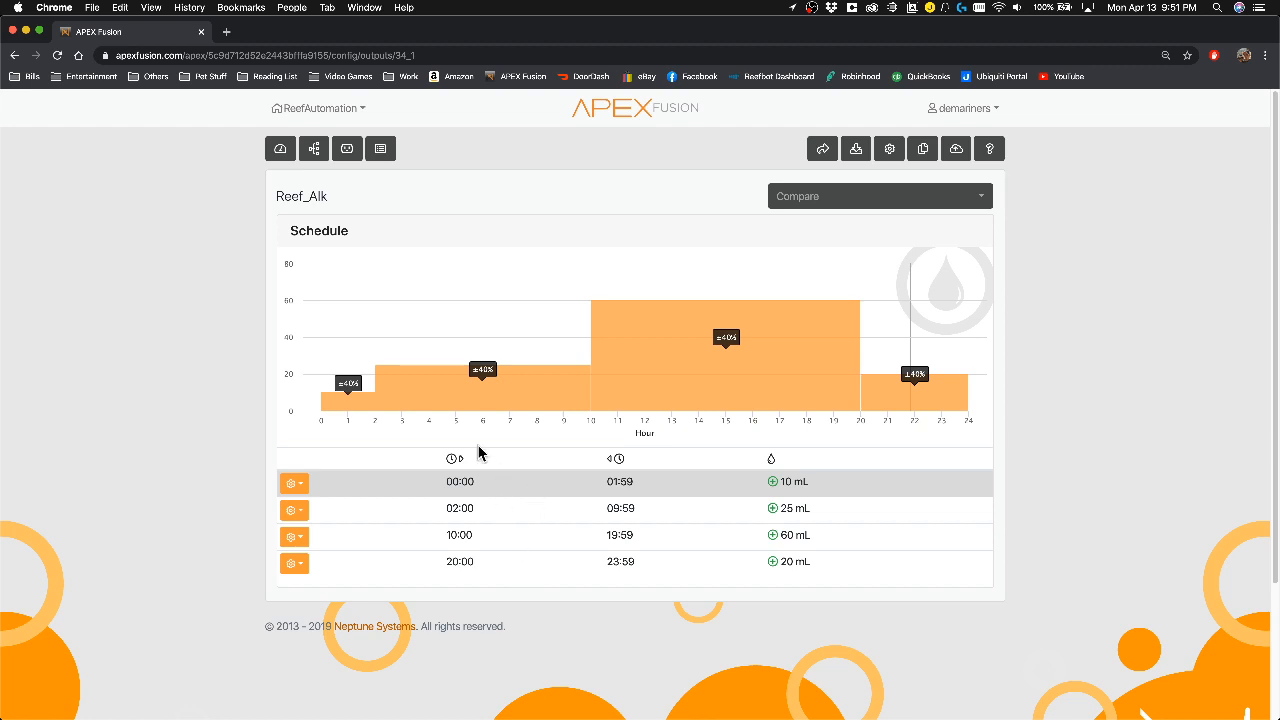
pyautogui.moveTo(323, 427)
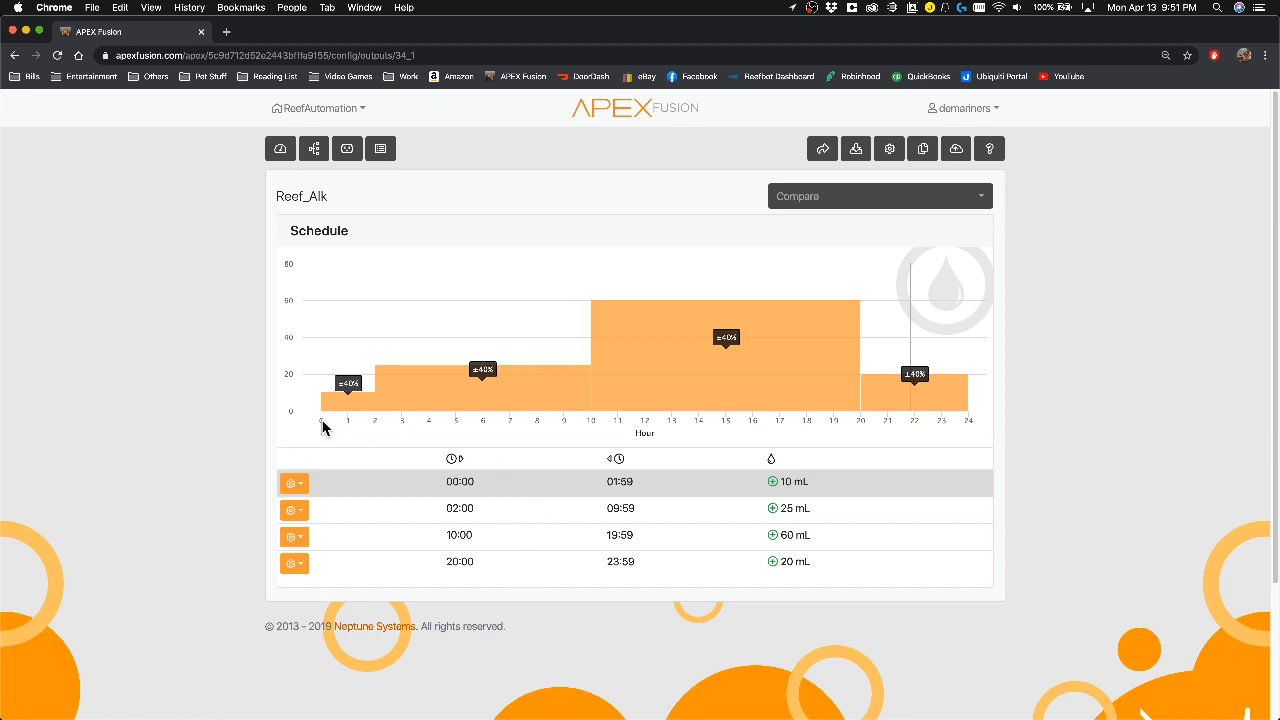
pyautogui.moveTo(570, 430)
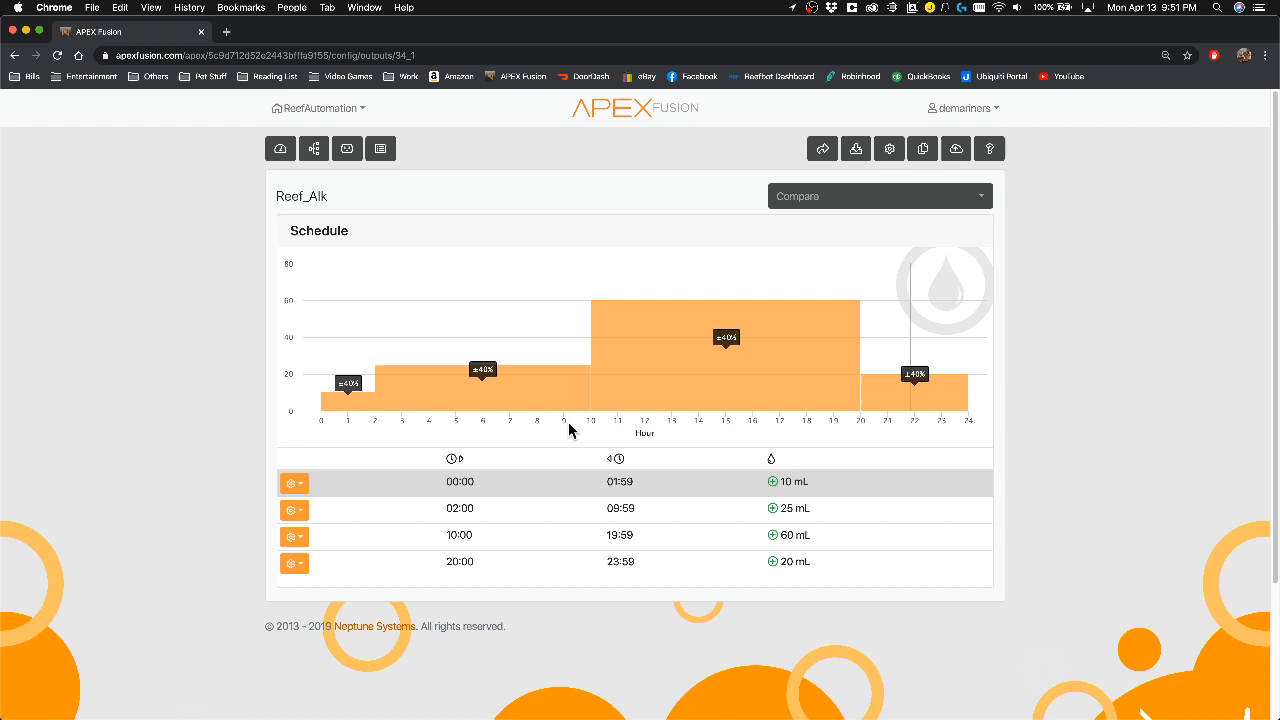
pyautogui.moveTo(888, 425)
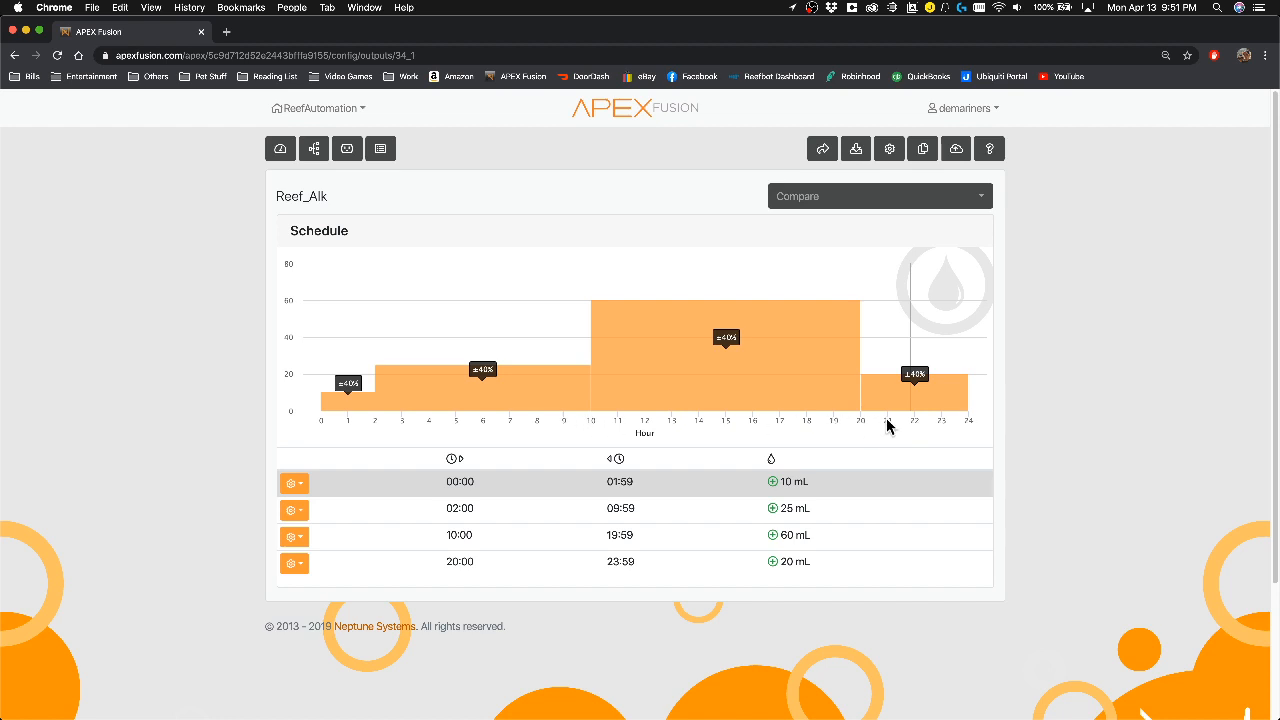
pyautogui.moveTo(977, 431)
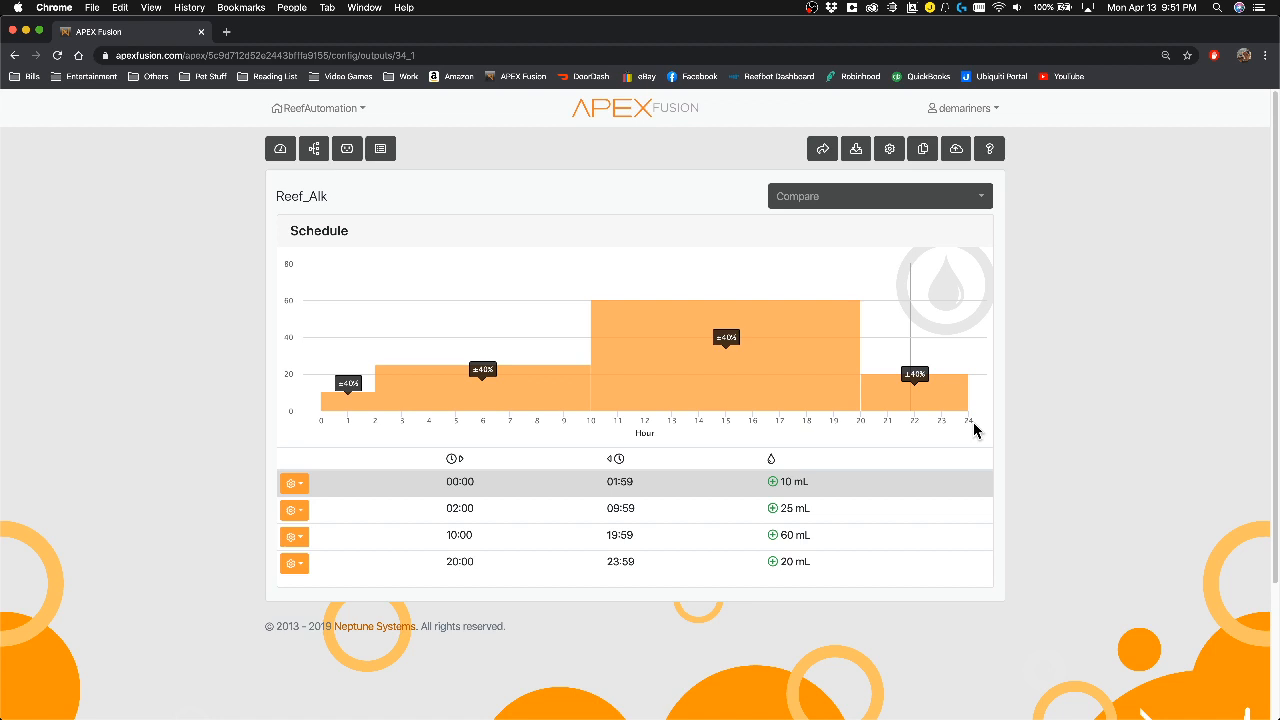
pyautogui.moveTo(363, 527)
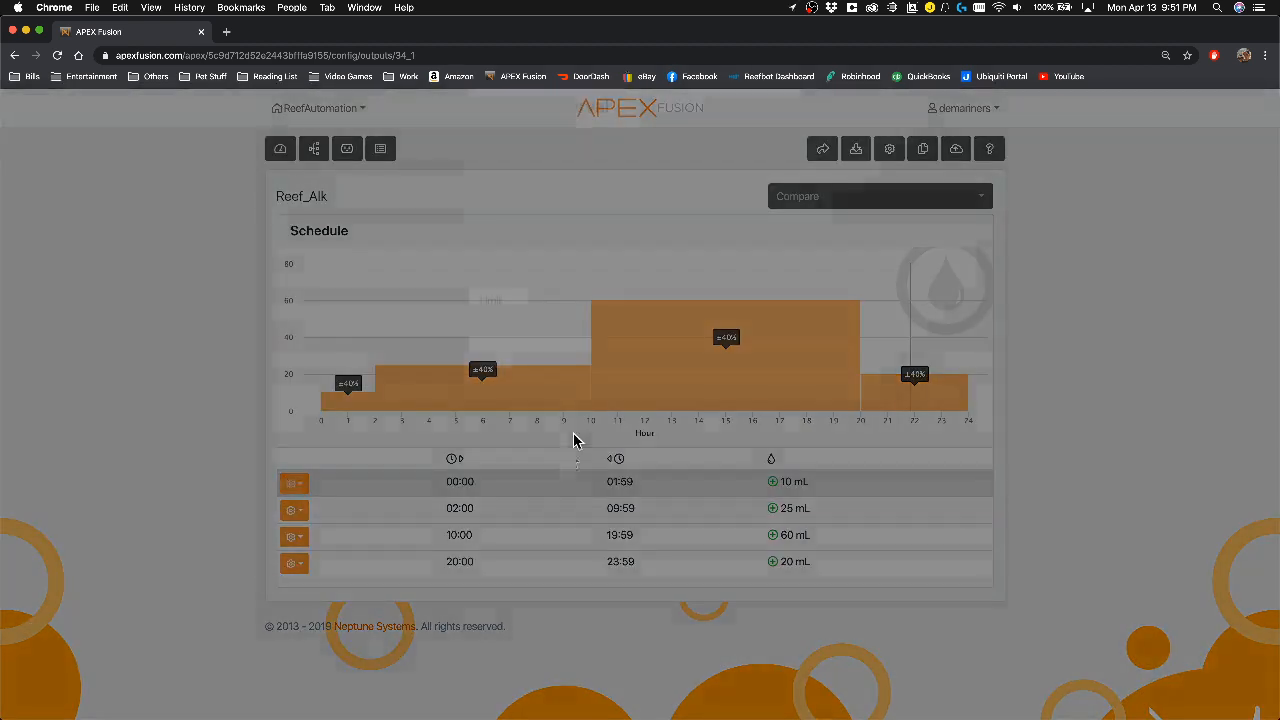
# Review the Alkalinity 8.50 dKH, ±0.20 range, 40% limit control settings and cancel unchanged.
pyautogui.click(657, 219)
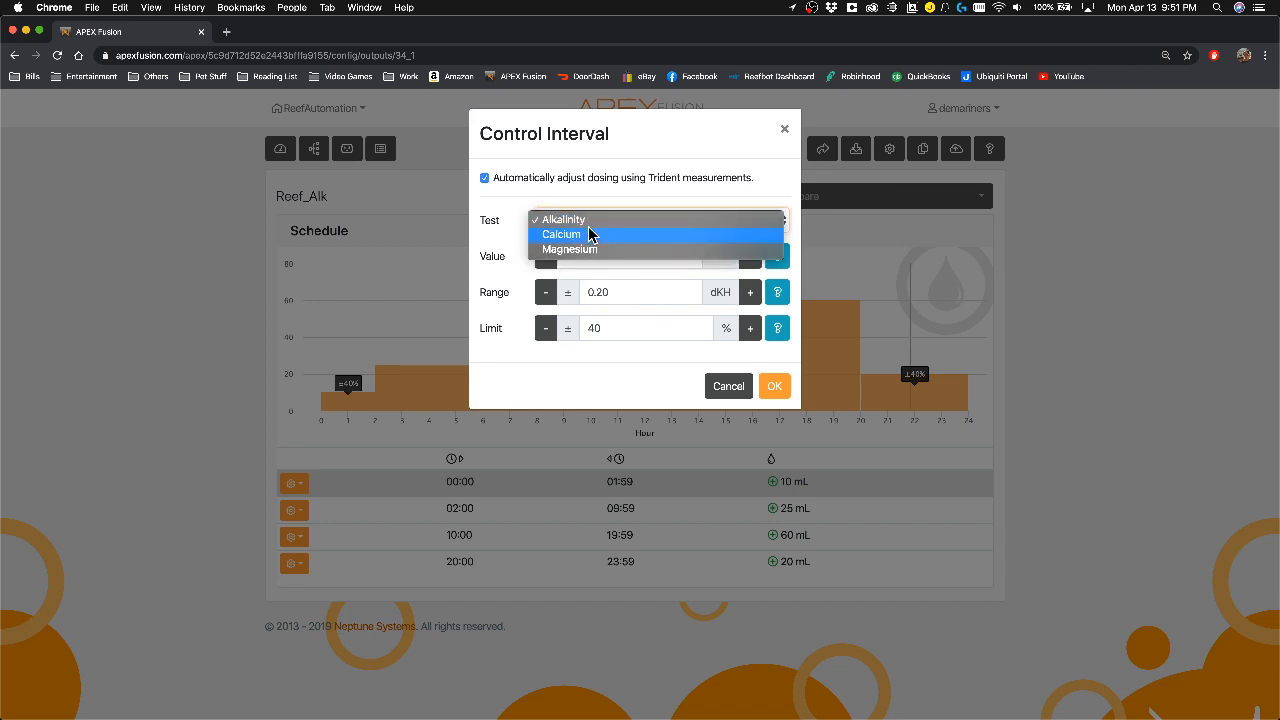
pyautogui.moveTo(570, 219)
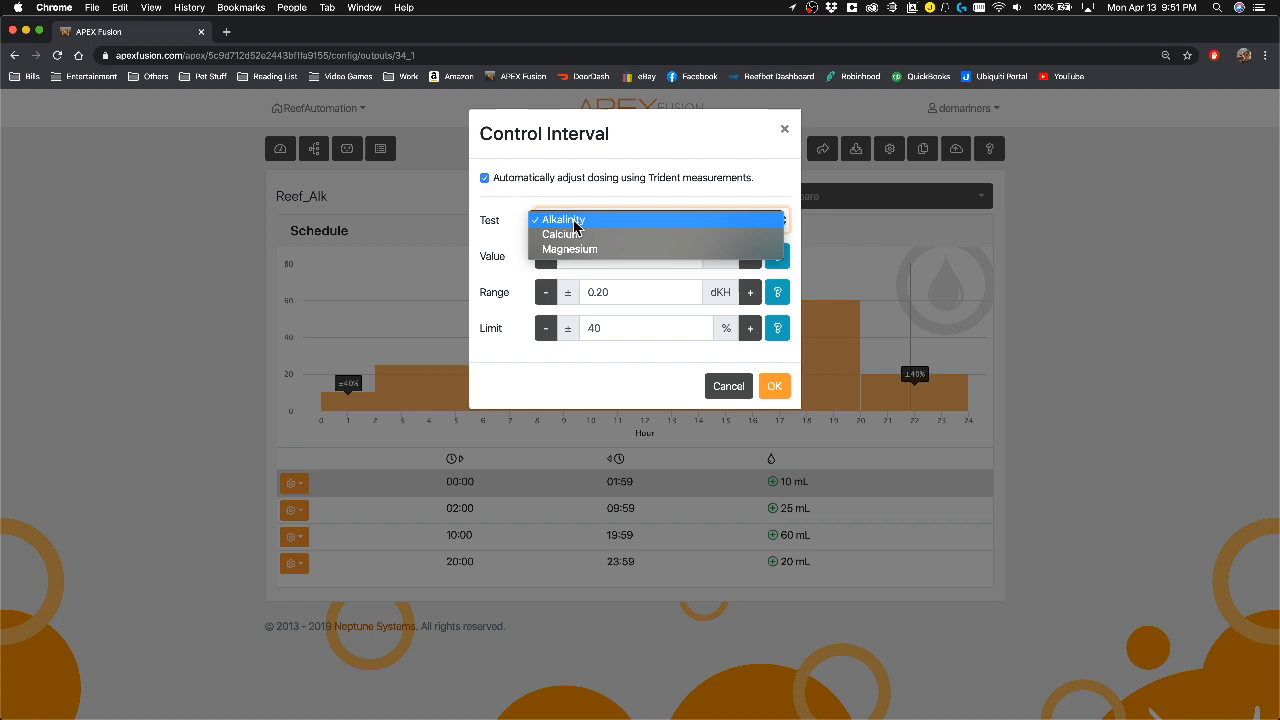
pyautogui.click(563, 219)
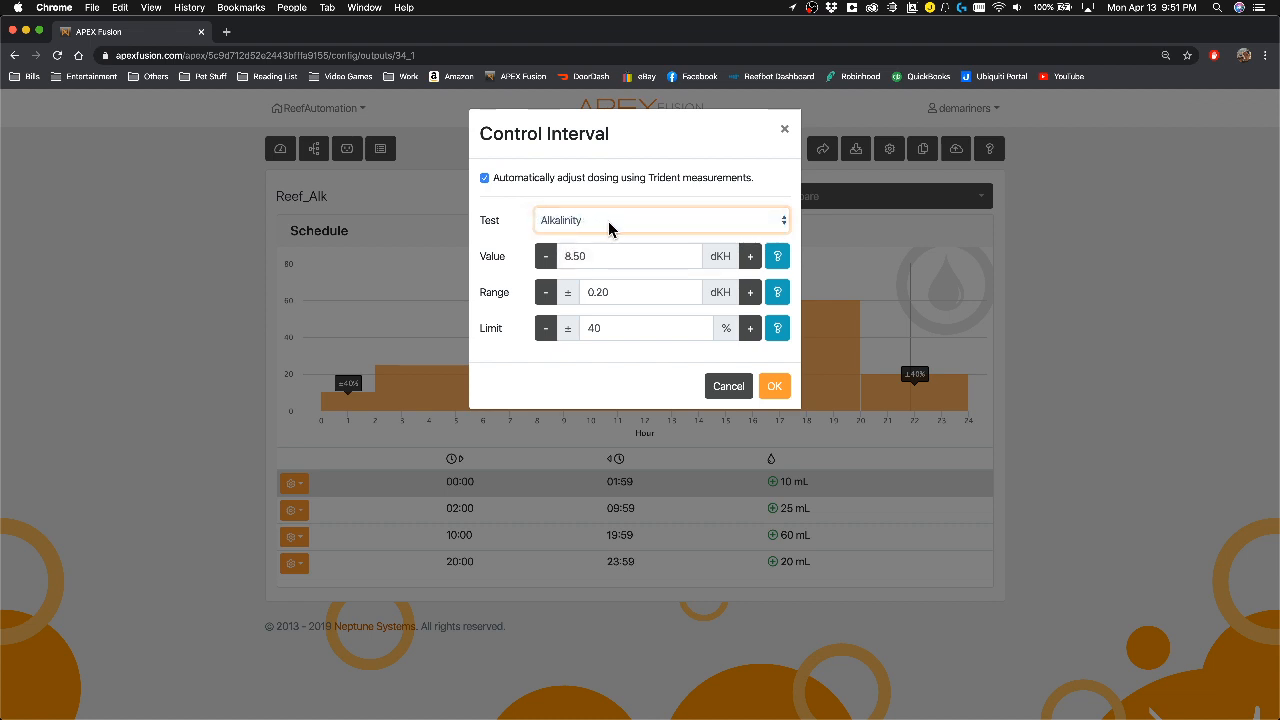
pyautogui.click(620, 256)
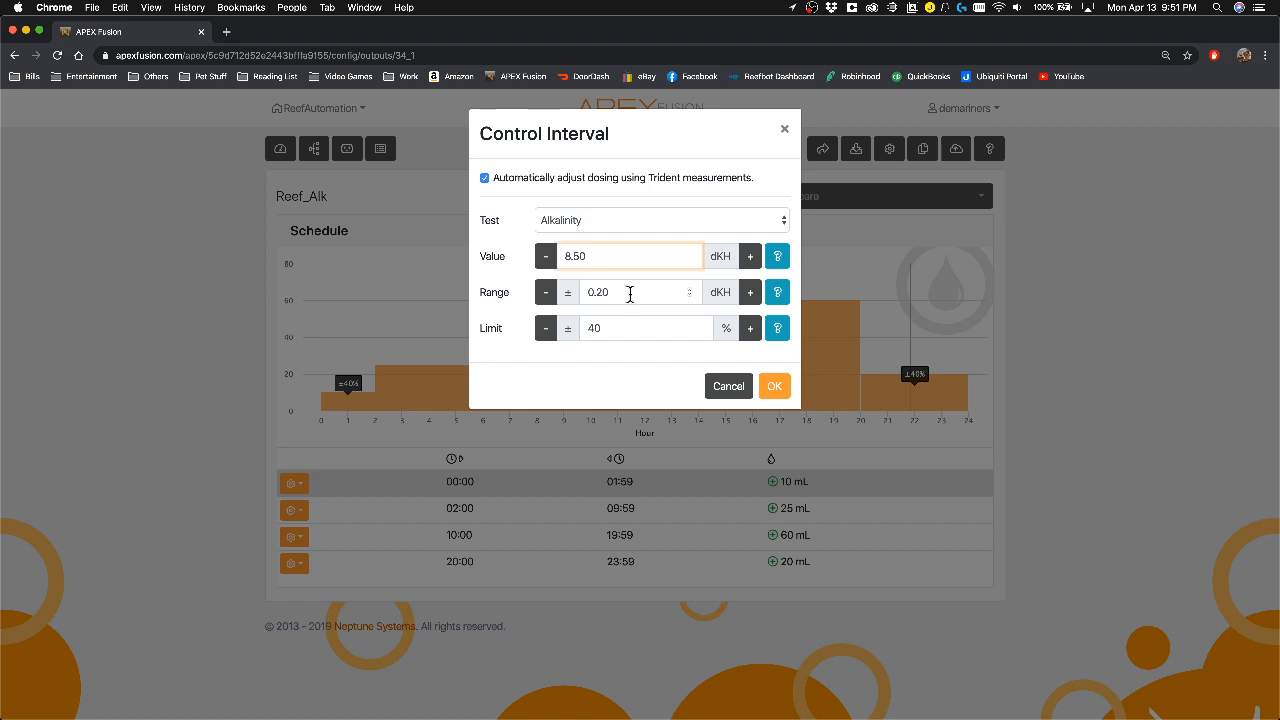
pyautogui.click(638, 292)
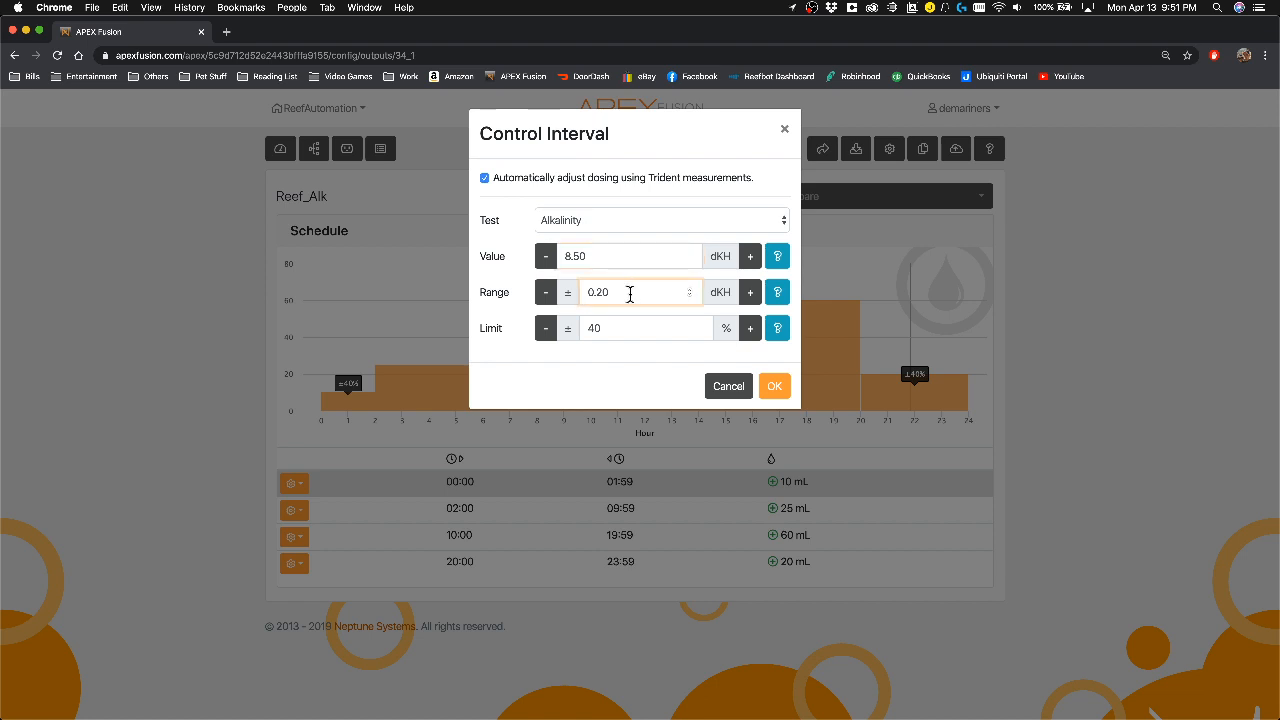
pyautogui.moveTo(603, 251)
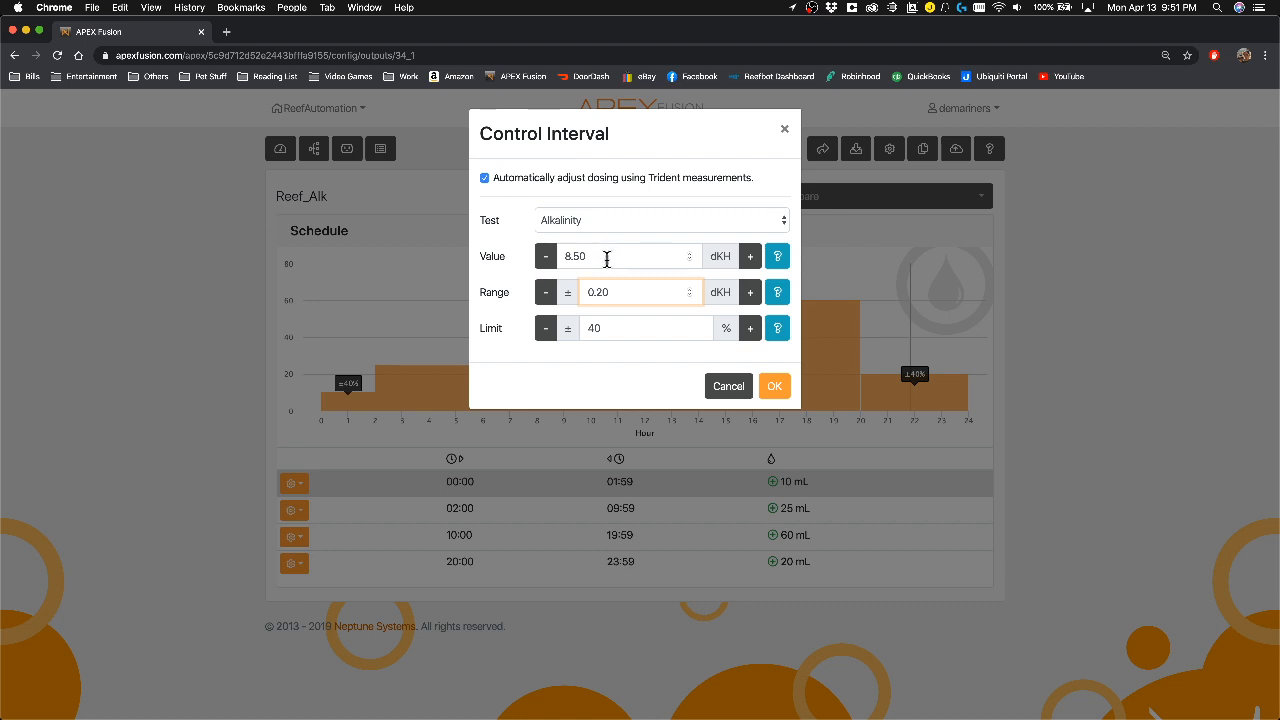
pyautogui.click(645, 328)
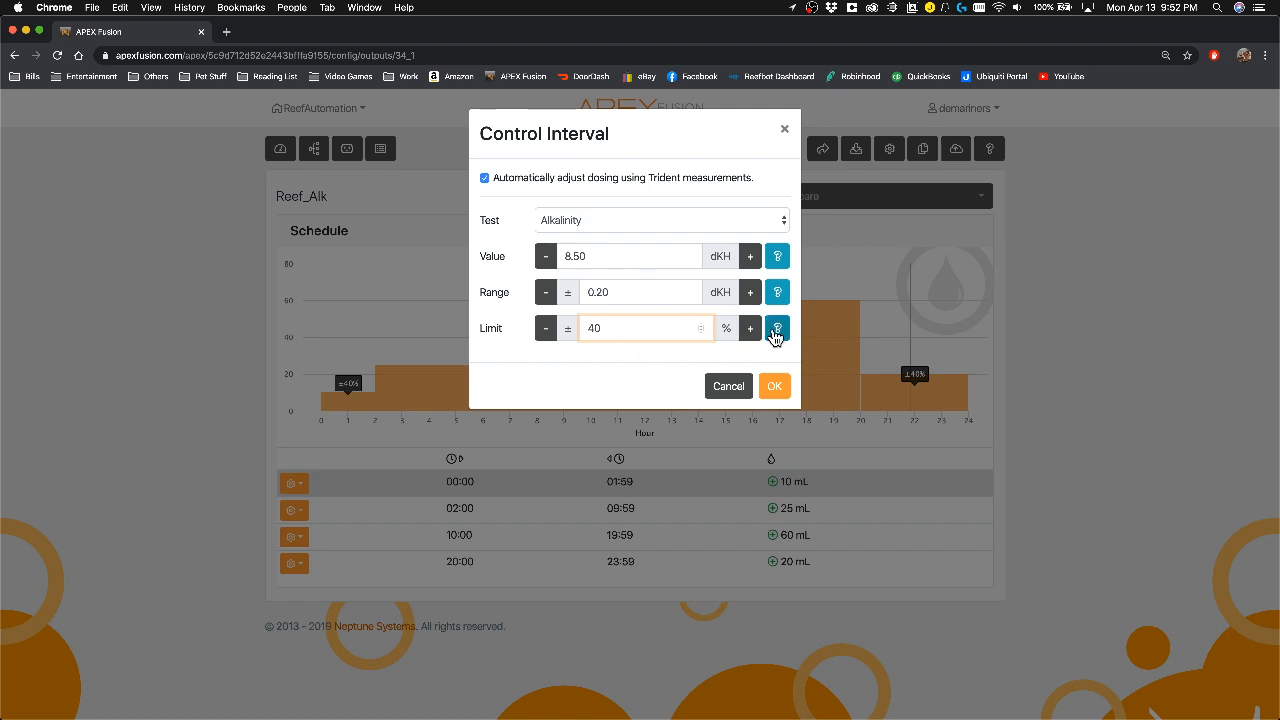
pyautogui.moveTo(777, 328)
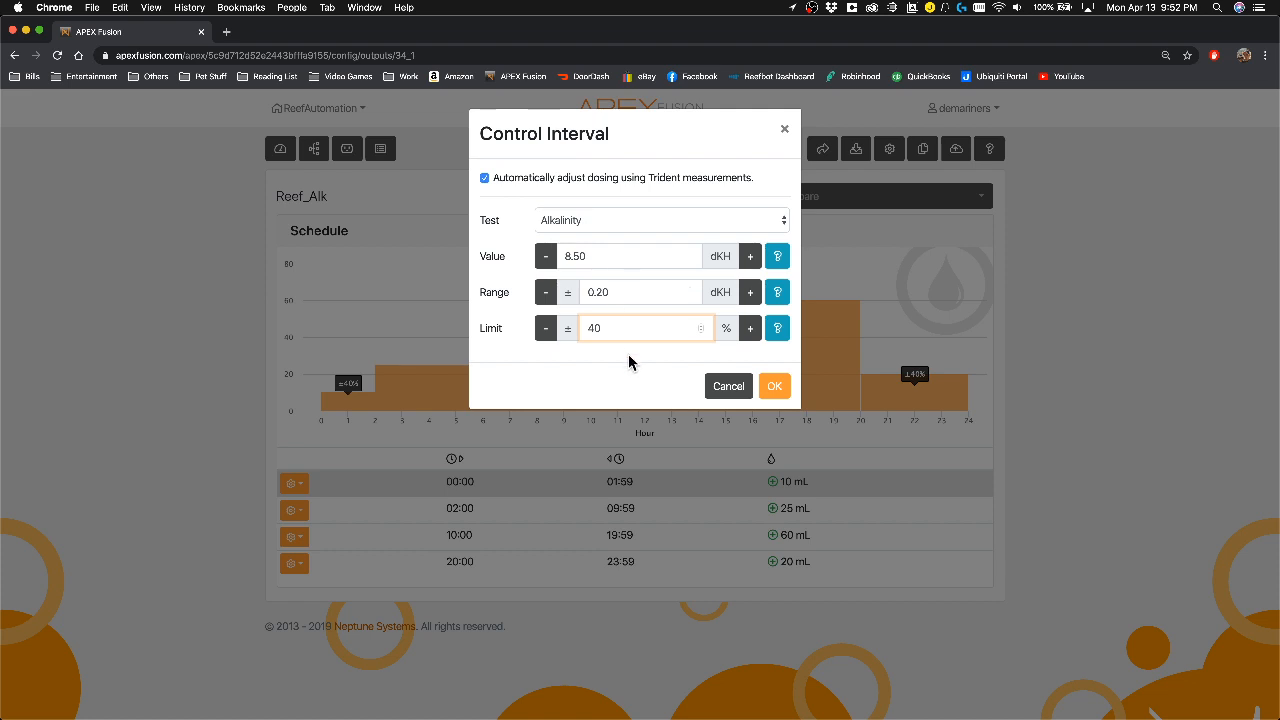
pyautogui.moveTo(815, 488)
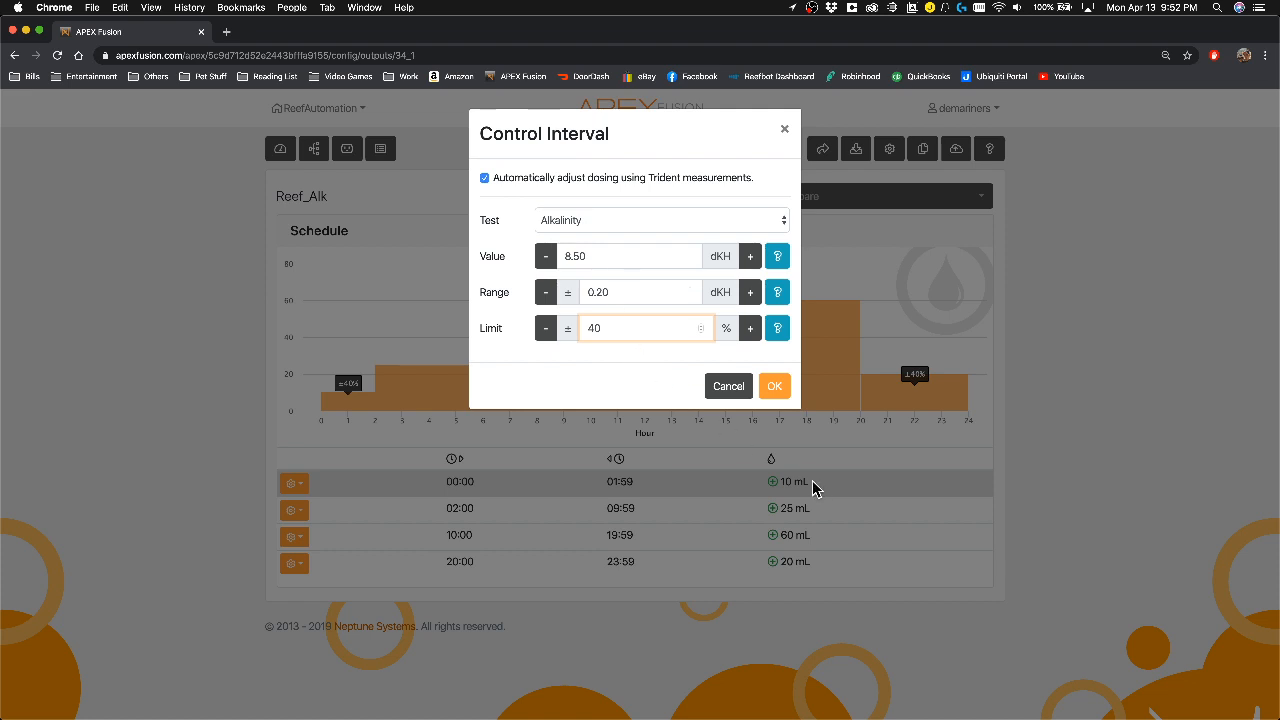
pyautogui.moveTo(728, 386)
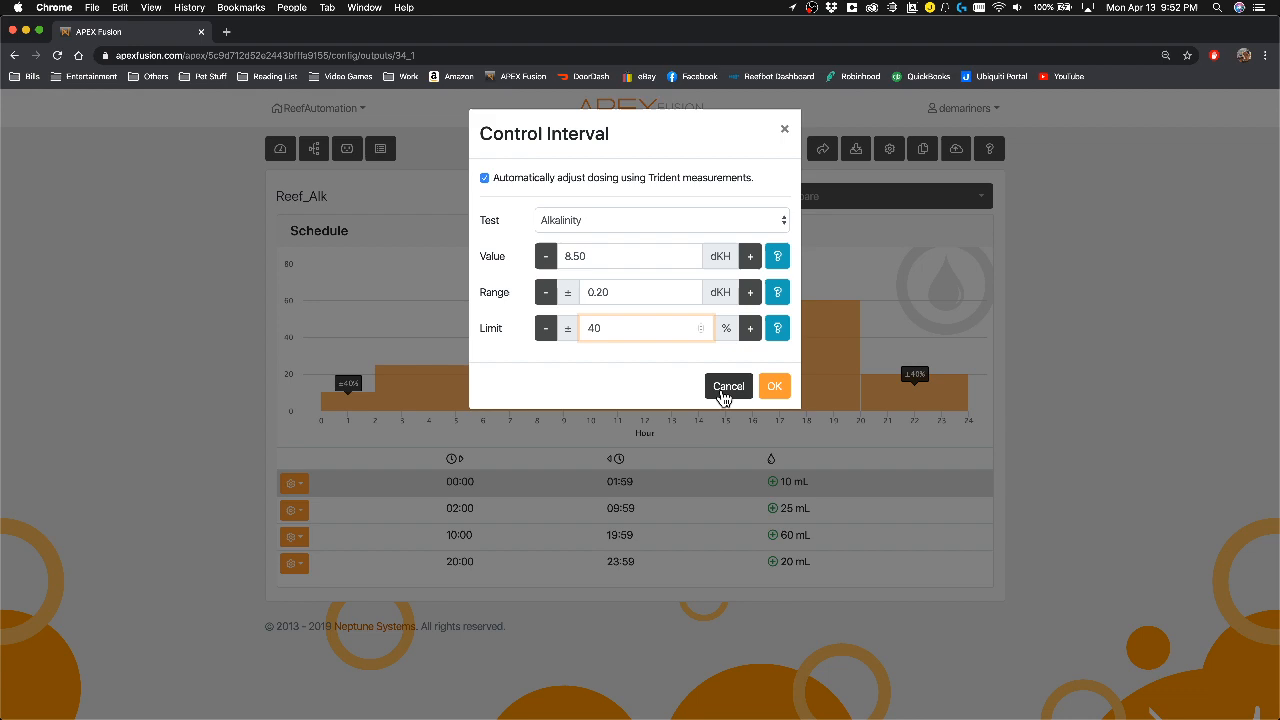
pyautogui.click(294, 482)
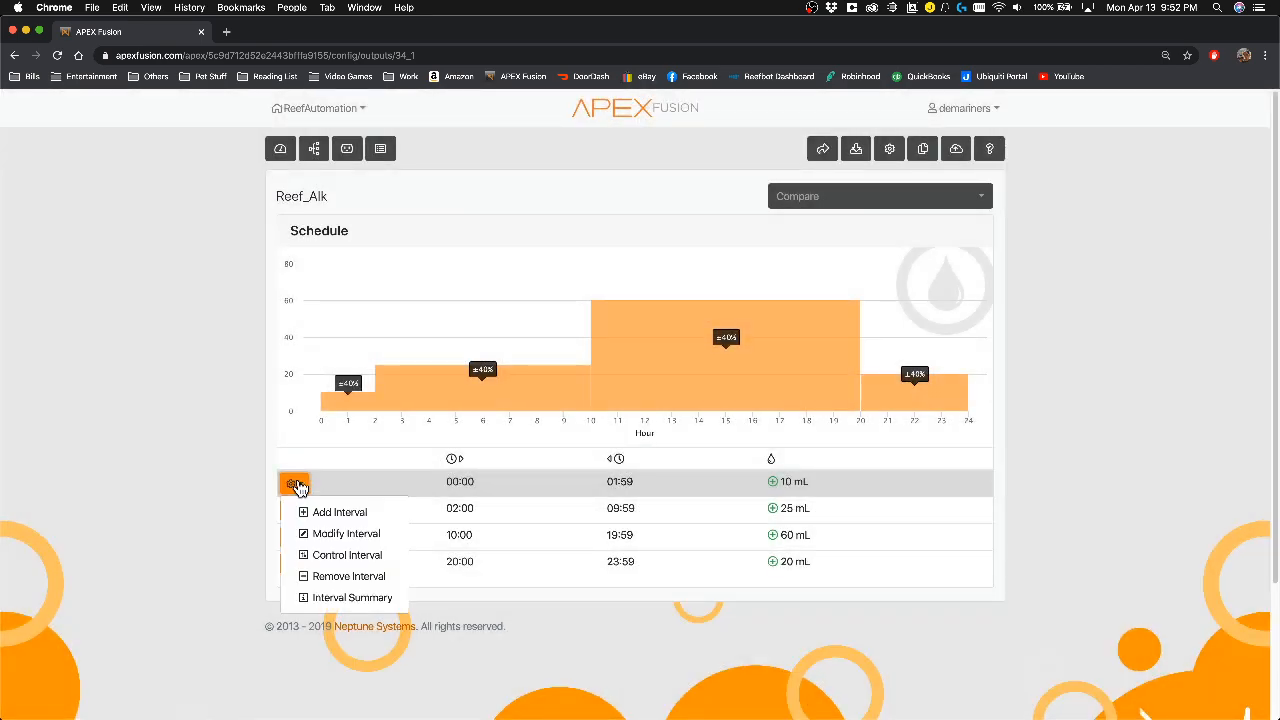
# Open the action menus for the 02:00–09:59 and then 00:00–01:59 intervals.
pyautogui.click(345, 533)
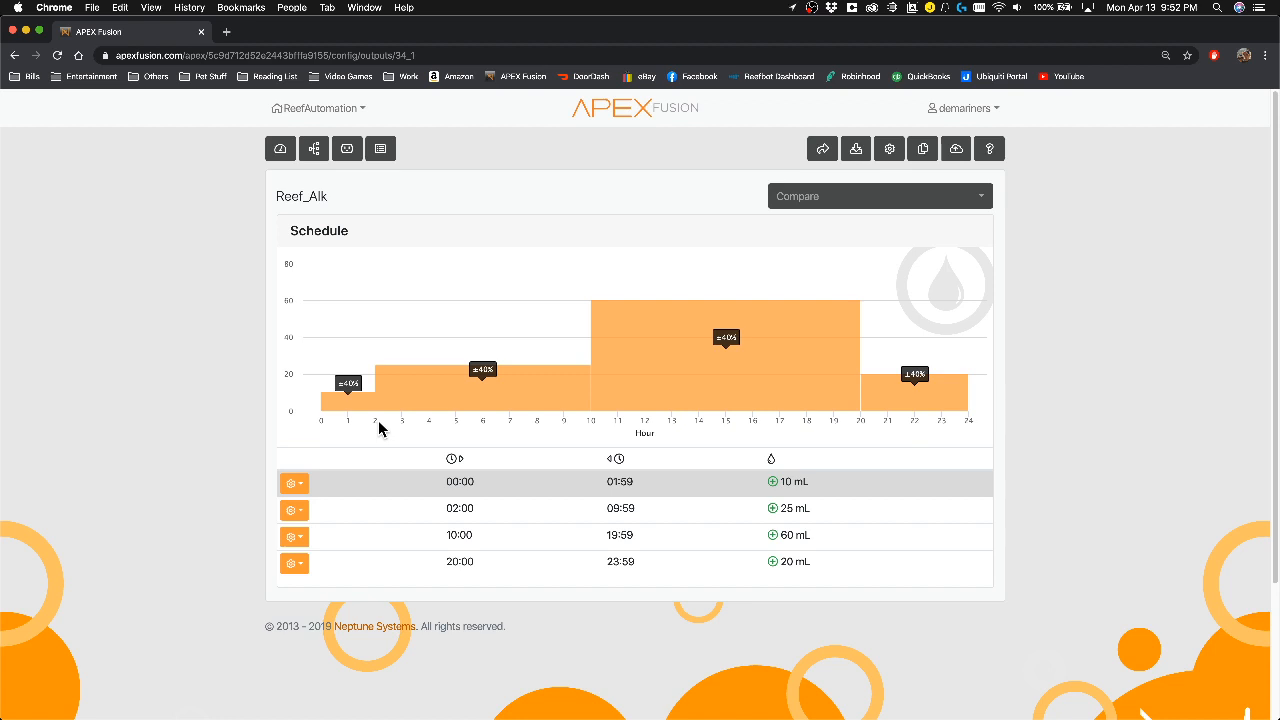
pyautogui.moveTo(513, 392)
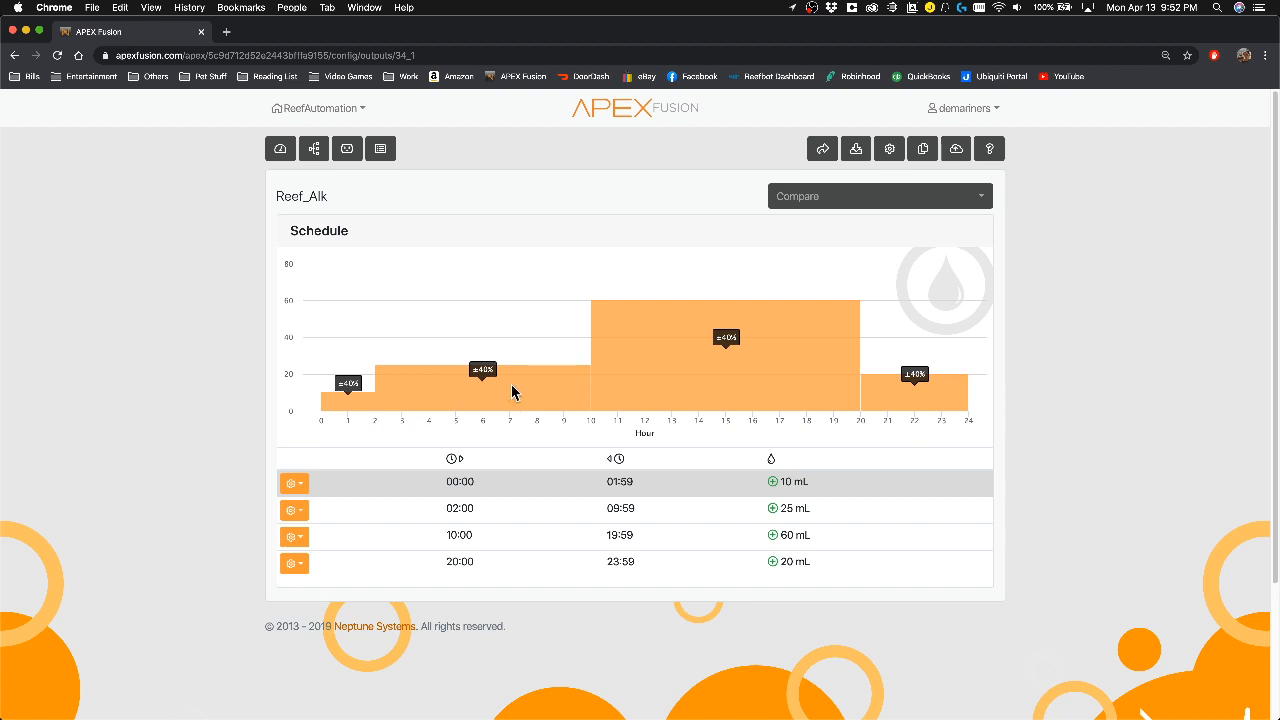
pyautogui.moveTo(740, 508)
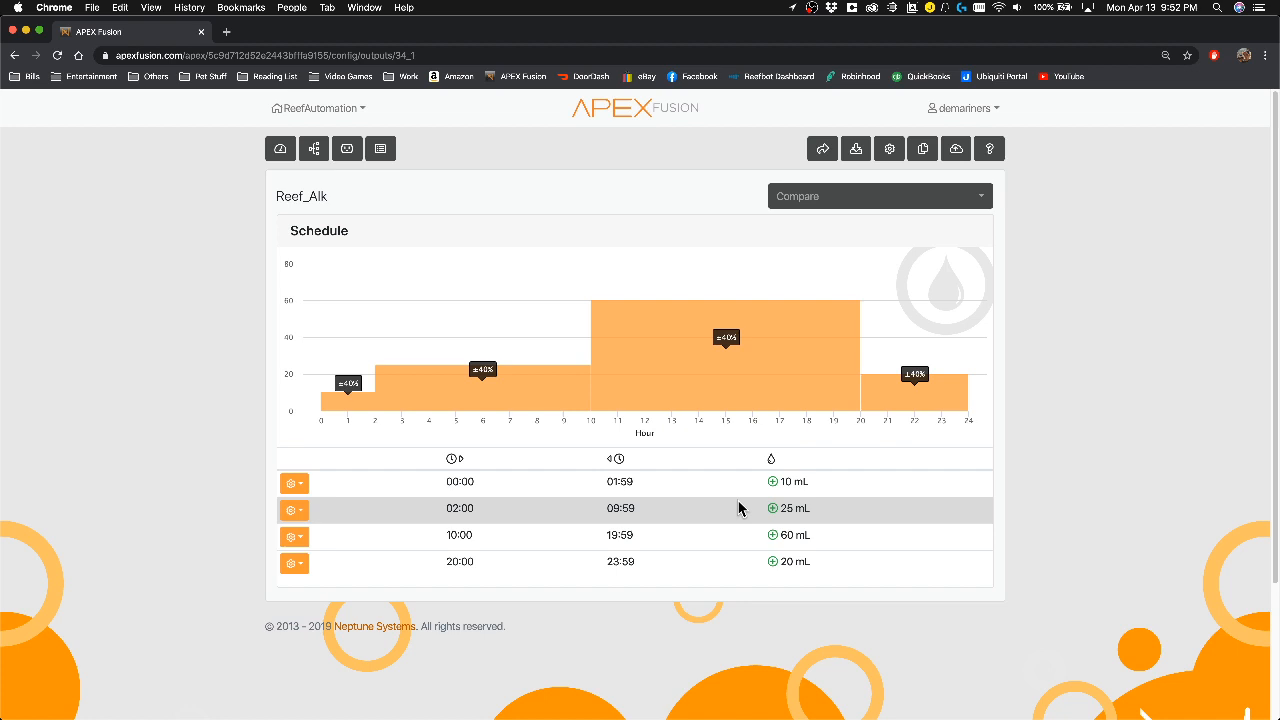
pyautogui.moveTo(757, 521)
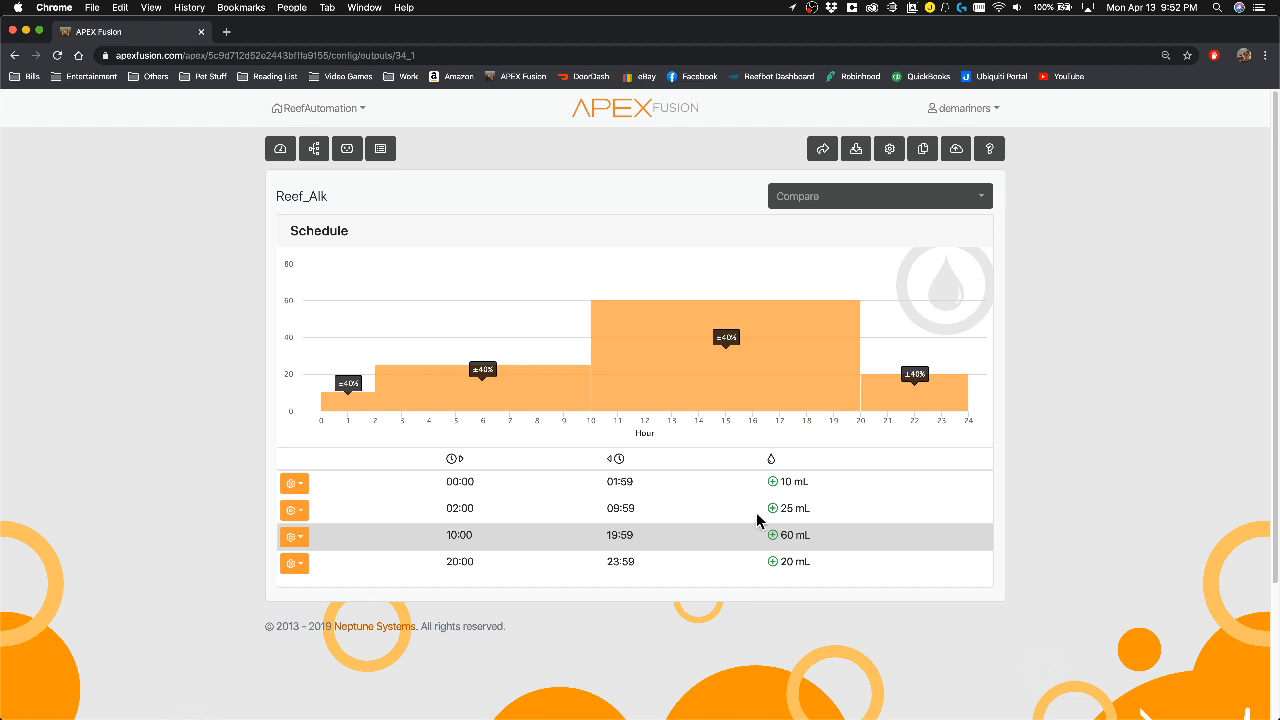
pyautogui.moveTo(294, 510)
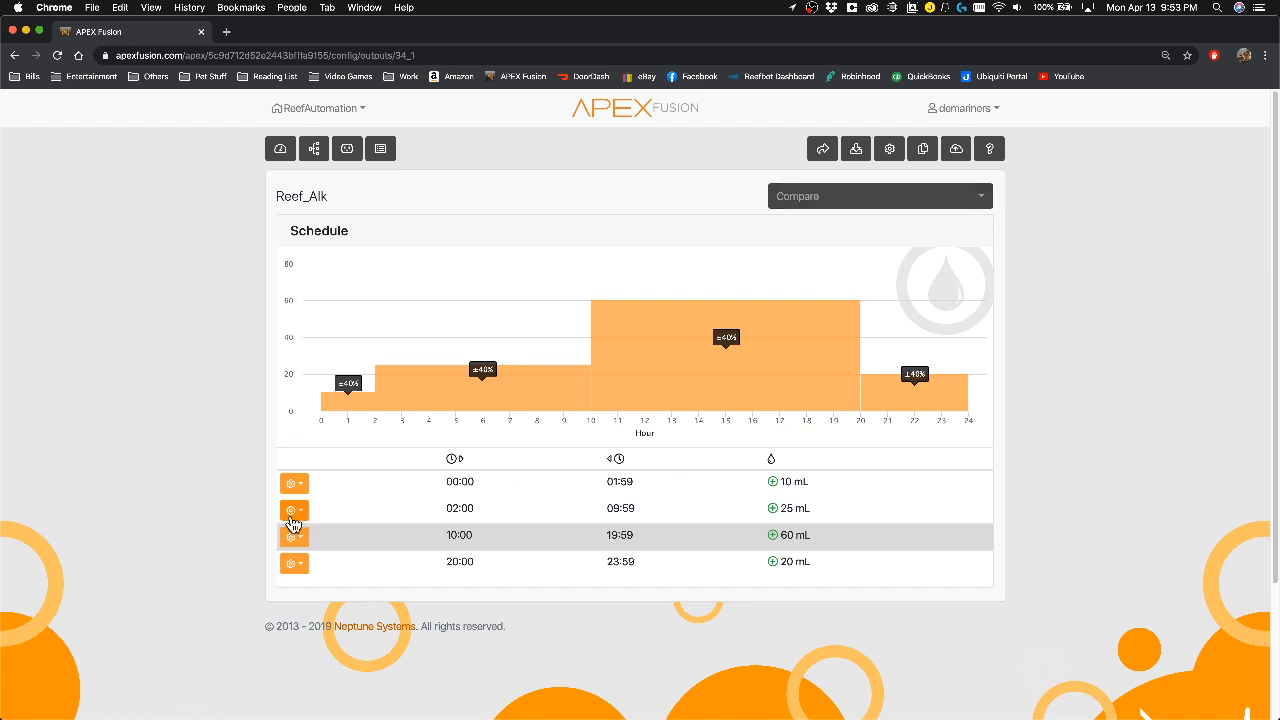
pyautogui.click(294, 510)
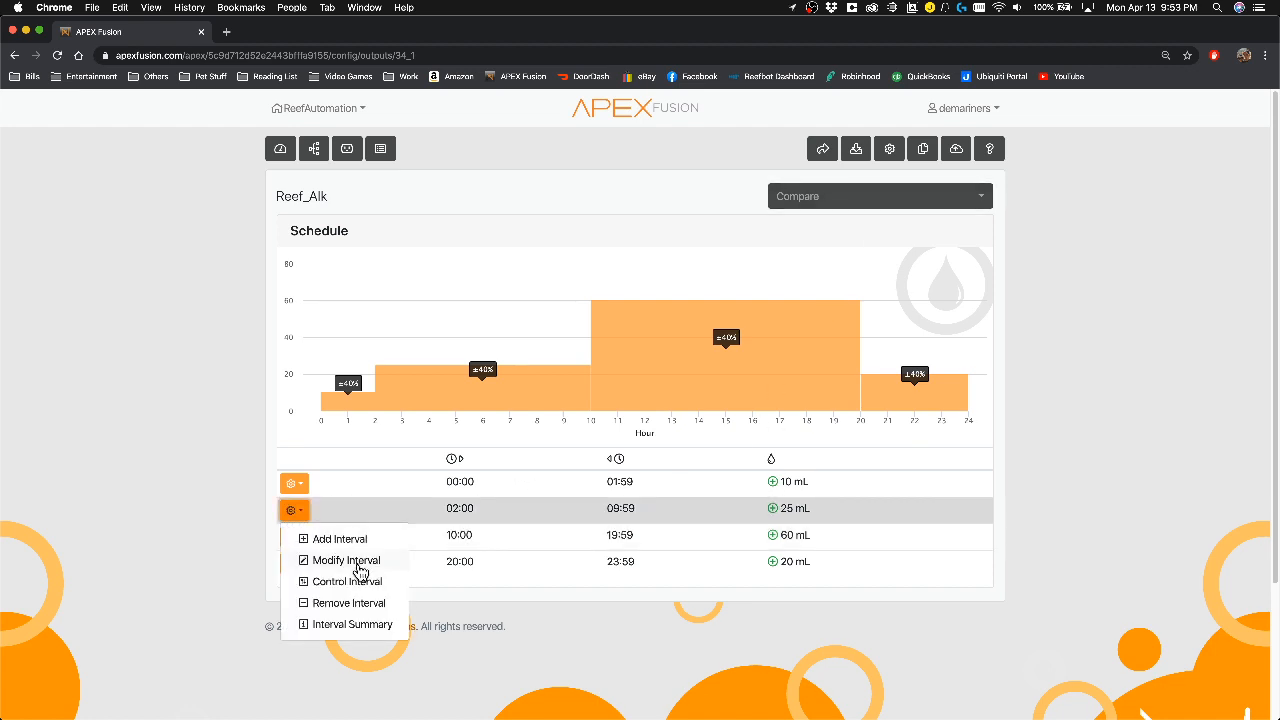
pyautogui.click(347, 560)
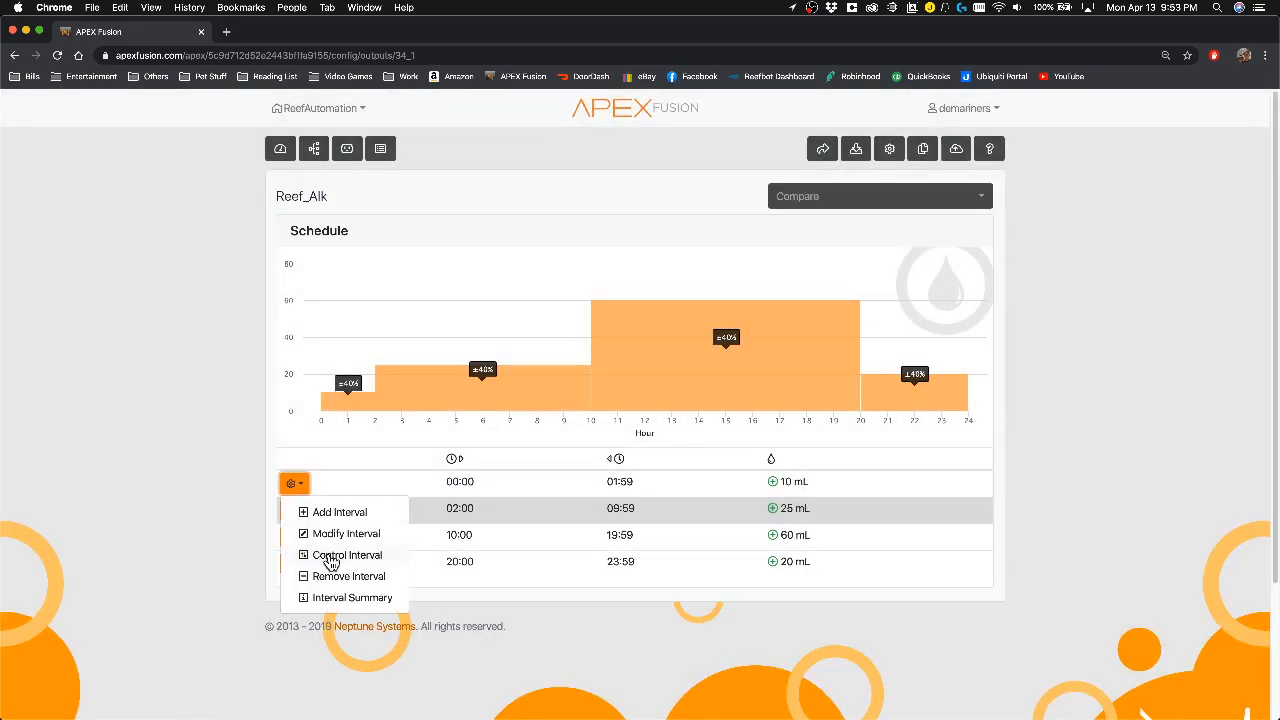
pyautogui.click(347, 555)
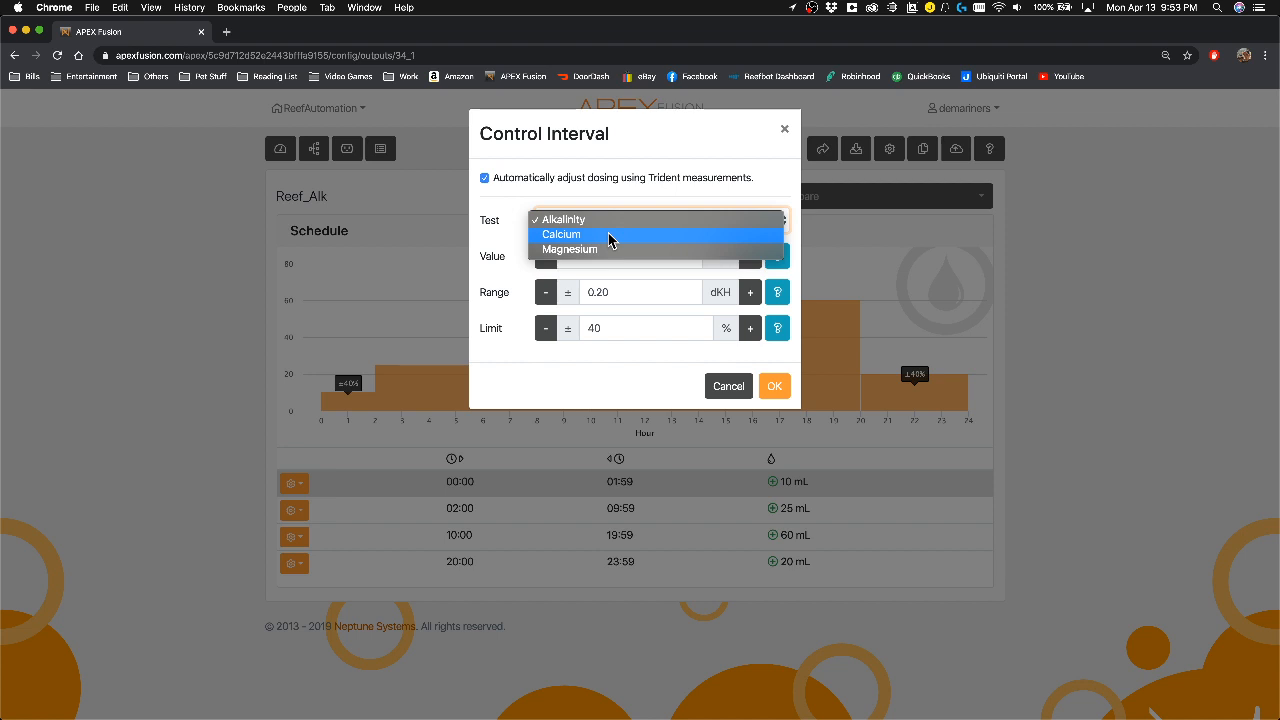
pyautogui.moveTo(595, 243)
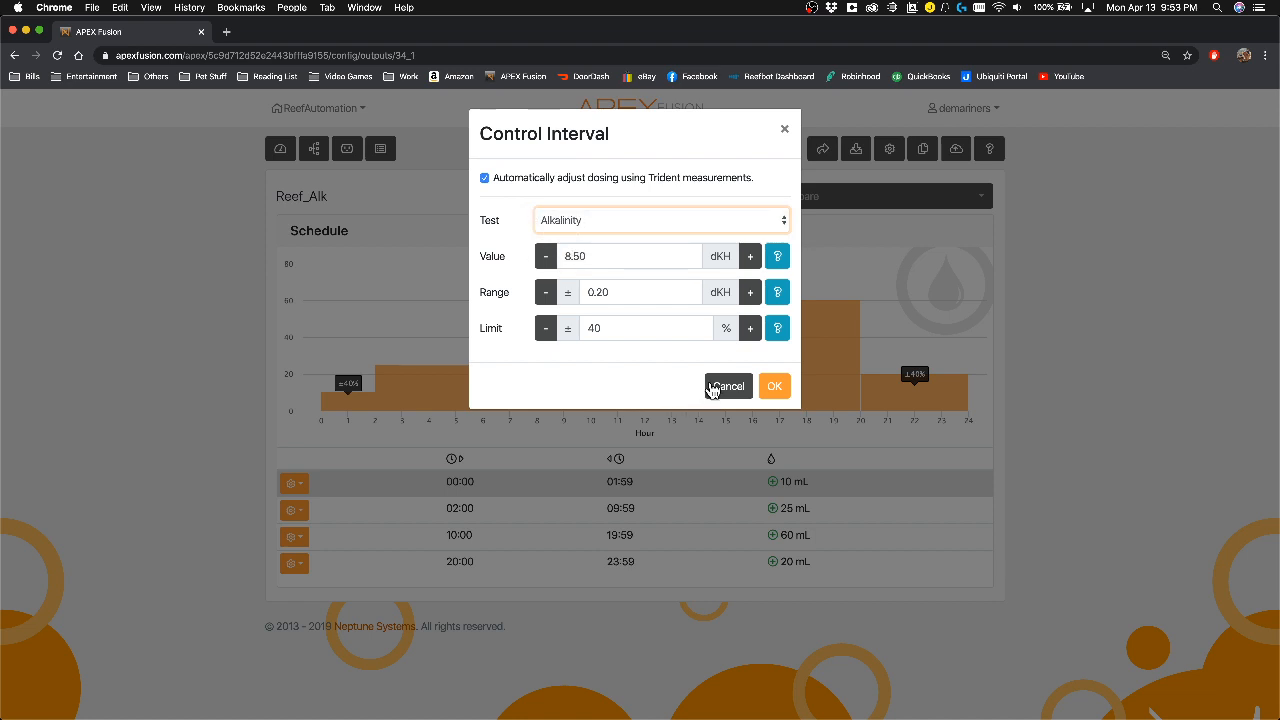
pyautogui.click(728, 386)
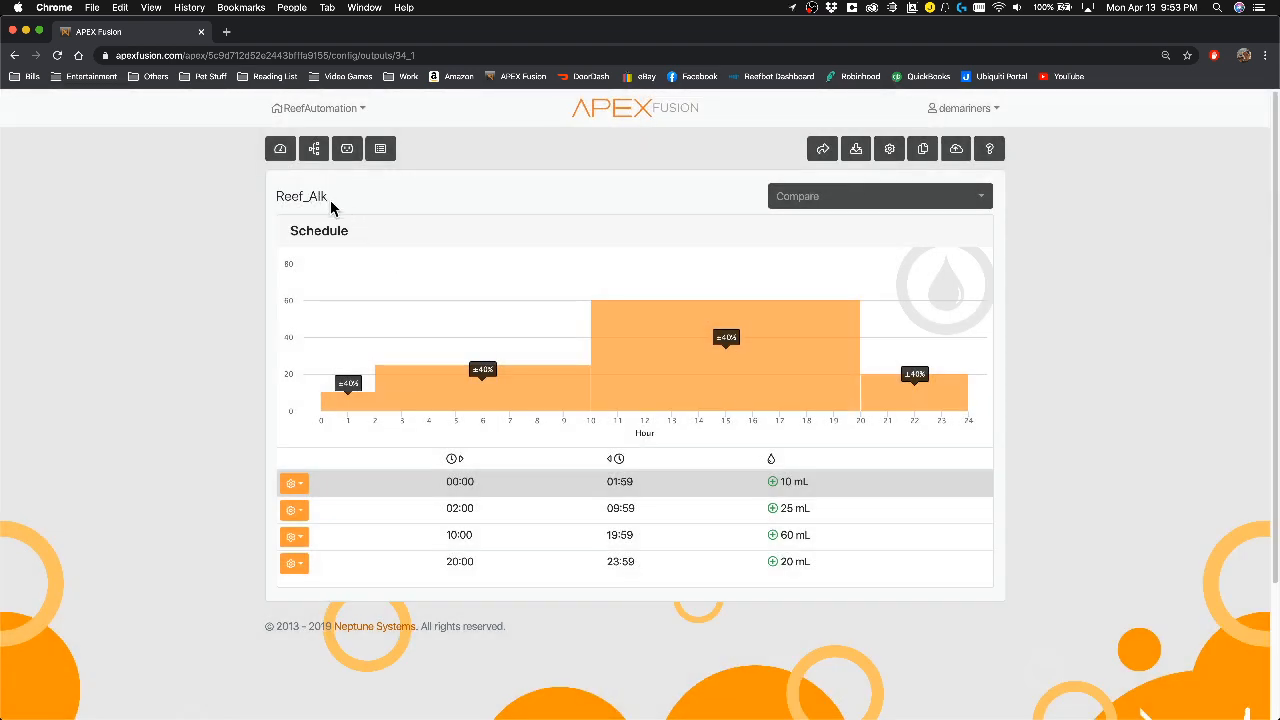
pyautogui.moveTo(587, 537)
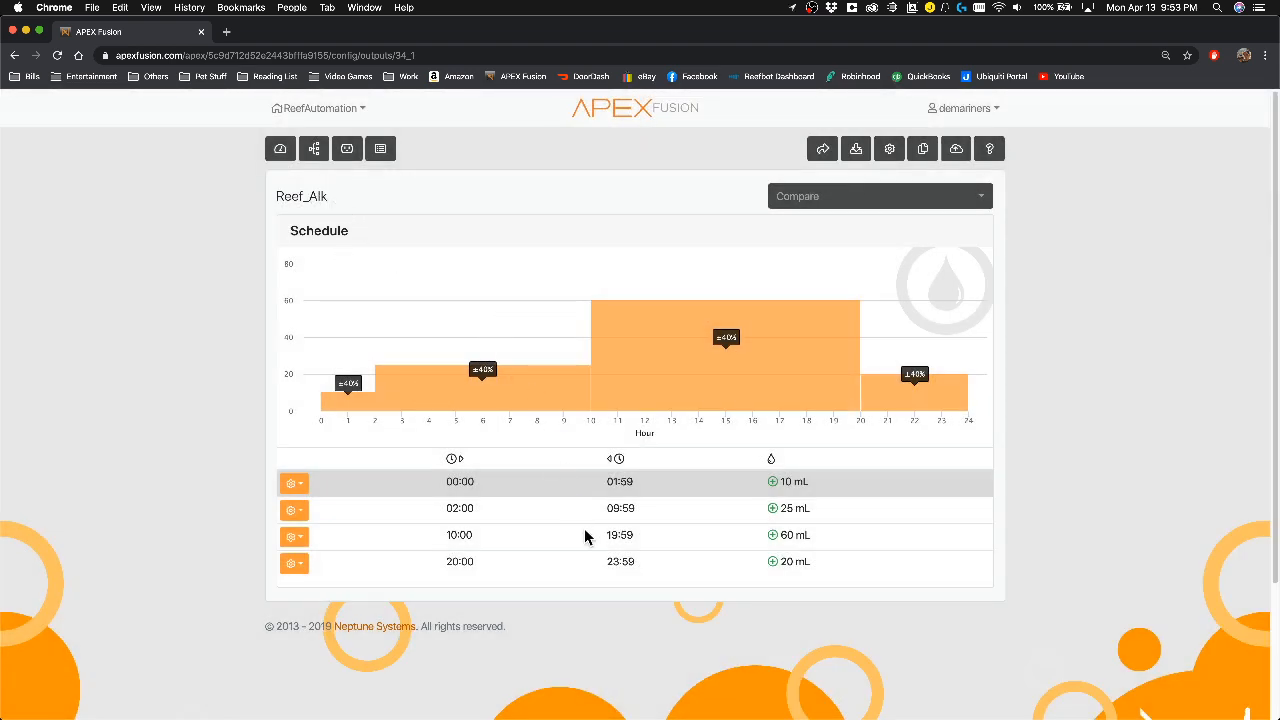
pyautogui.moveTo(735, 364)
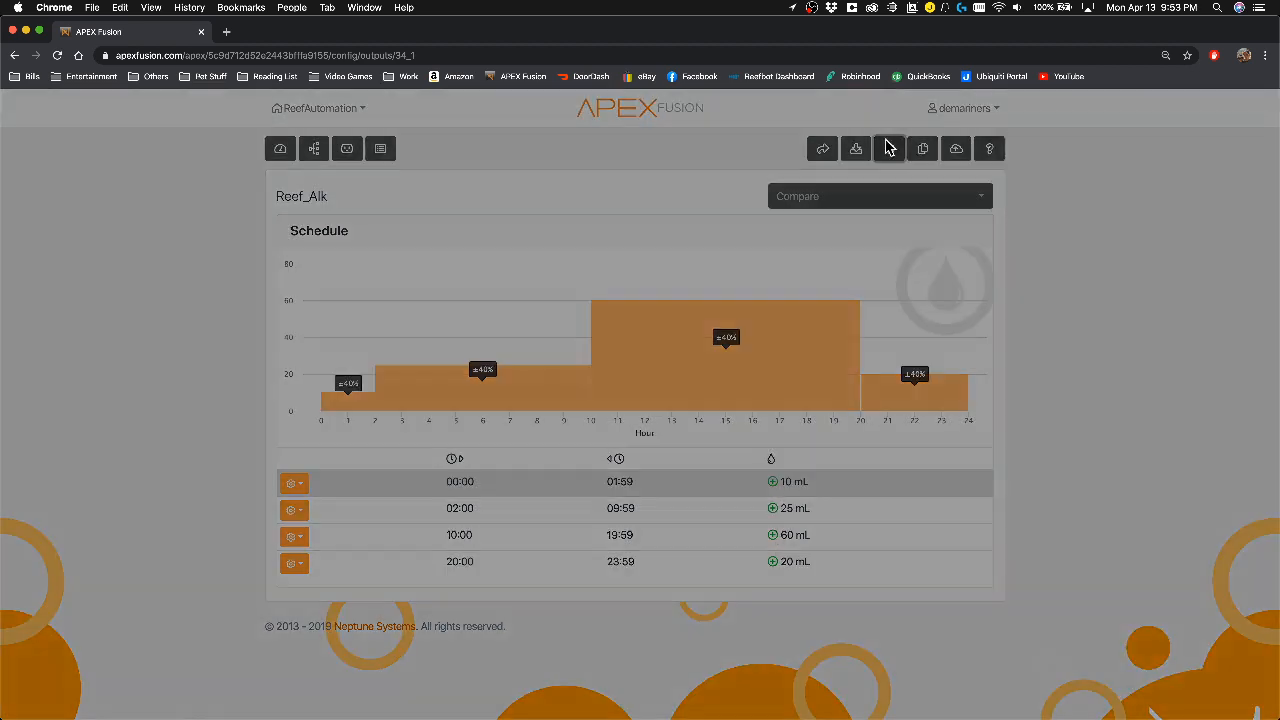
pyautogui.click(888, 148)
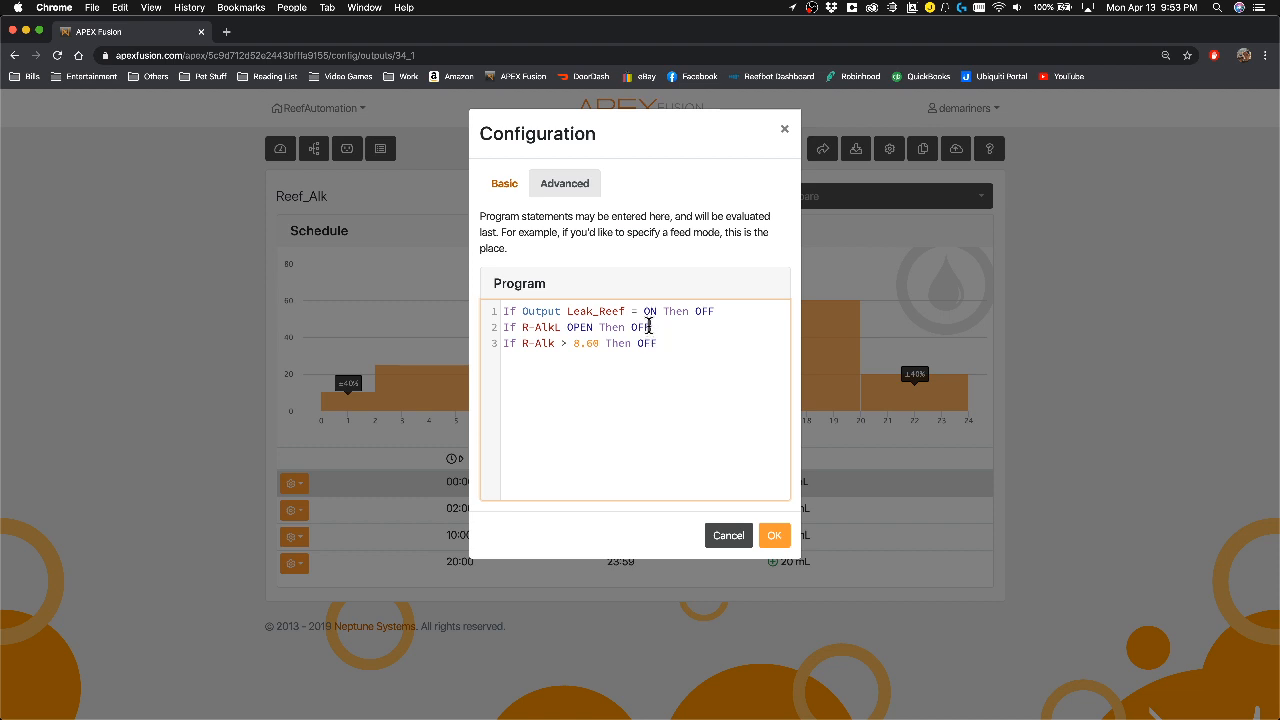
pyautogui.tripleClick(575, 327)
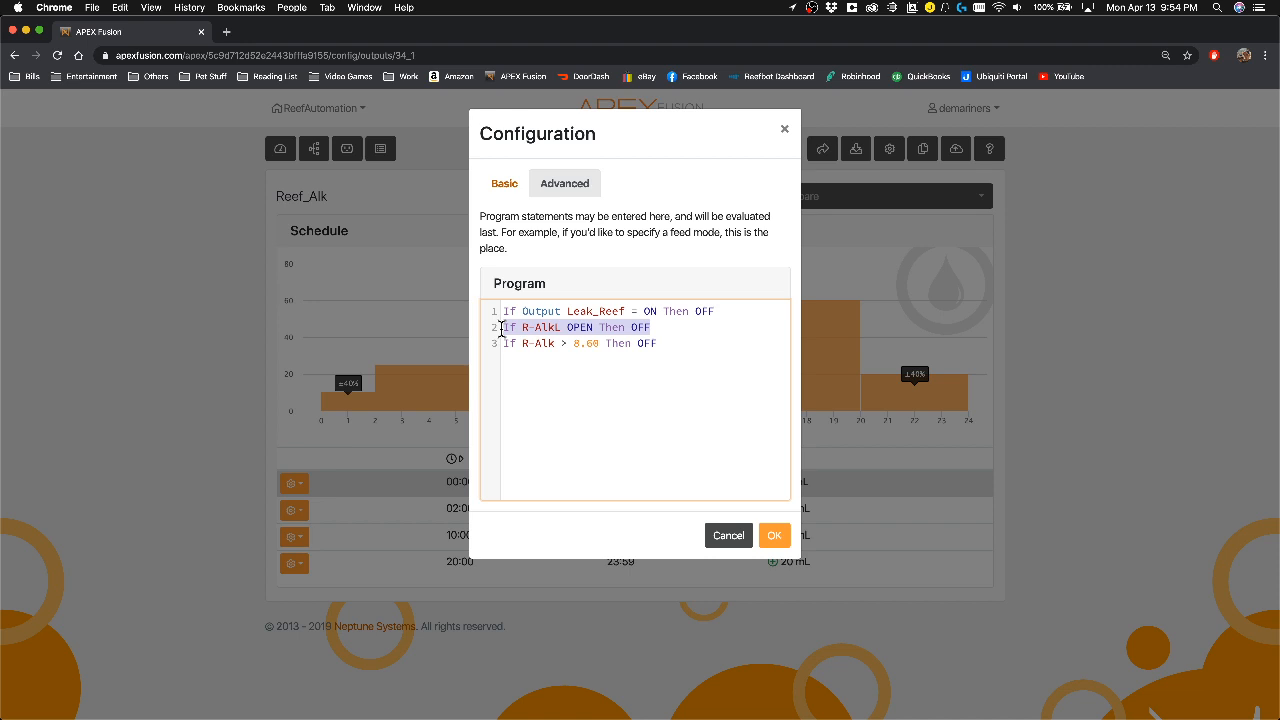
pyautogui.click(655, 327)
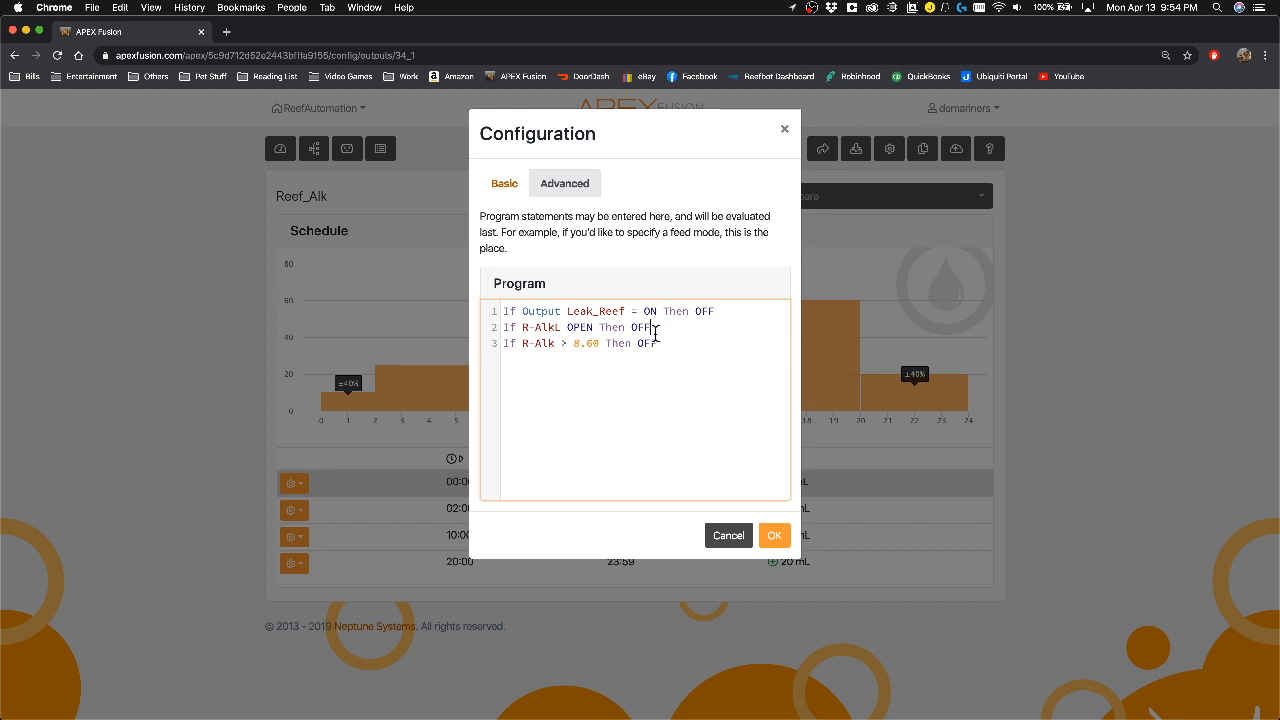
pyautogui.click(774, 535)
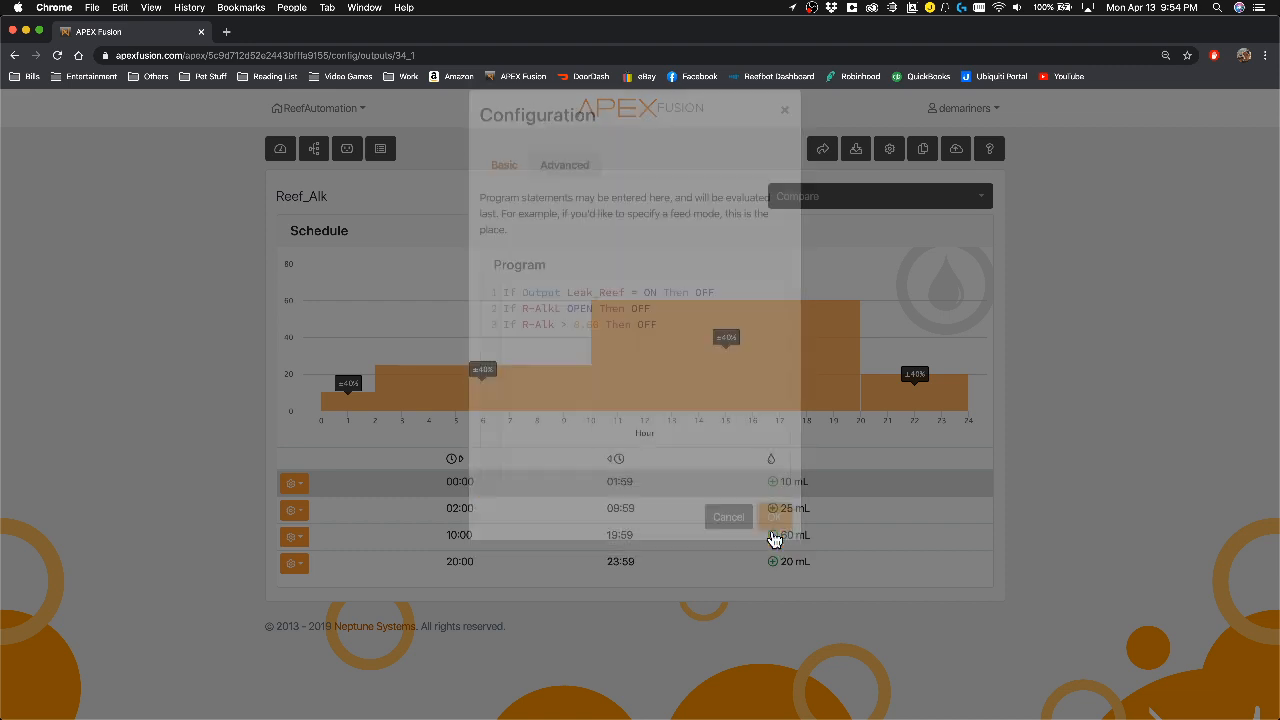
pyautogui.click(728, 517)
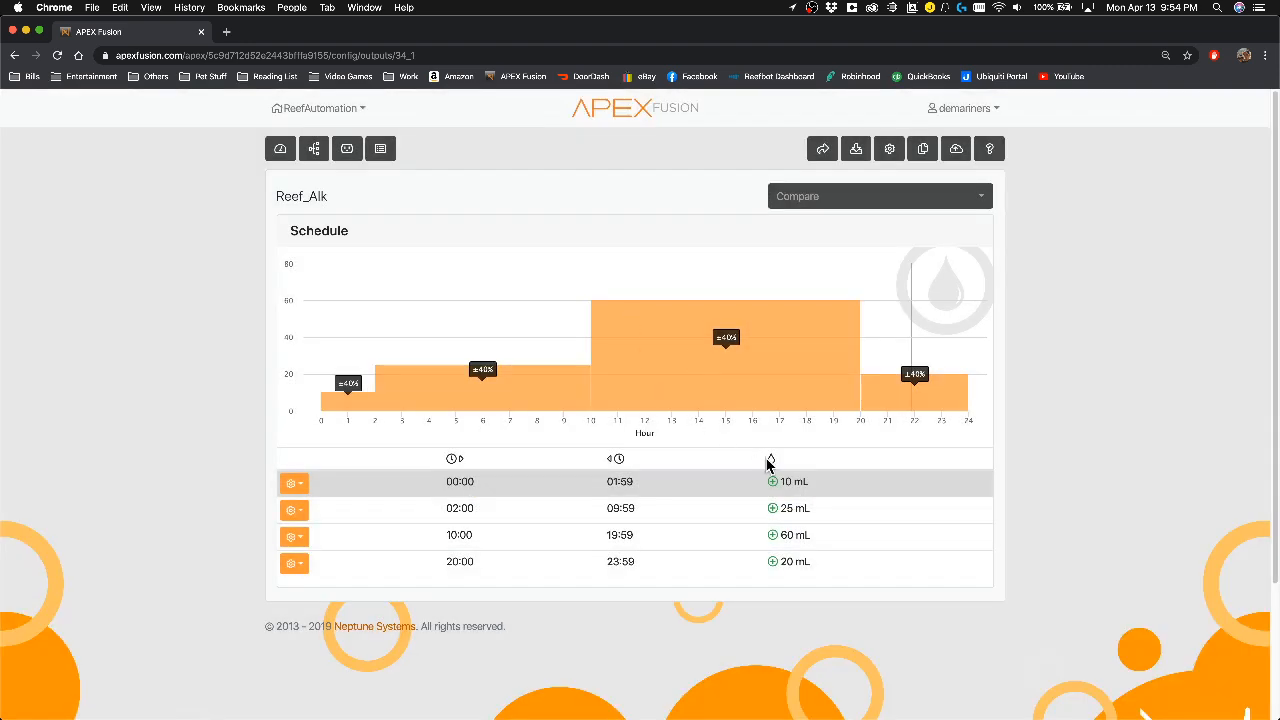
pyautogui.moveTo(650, 415)
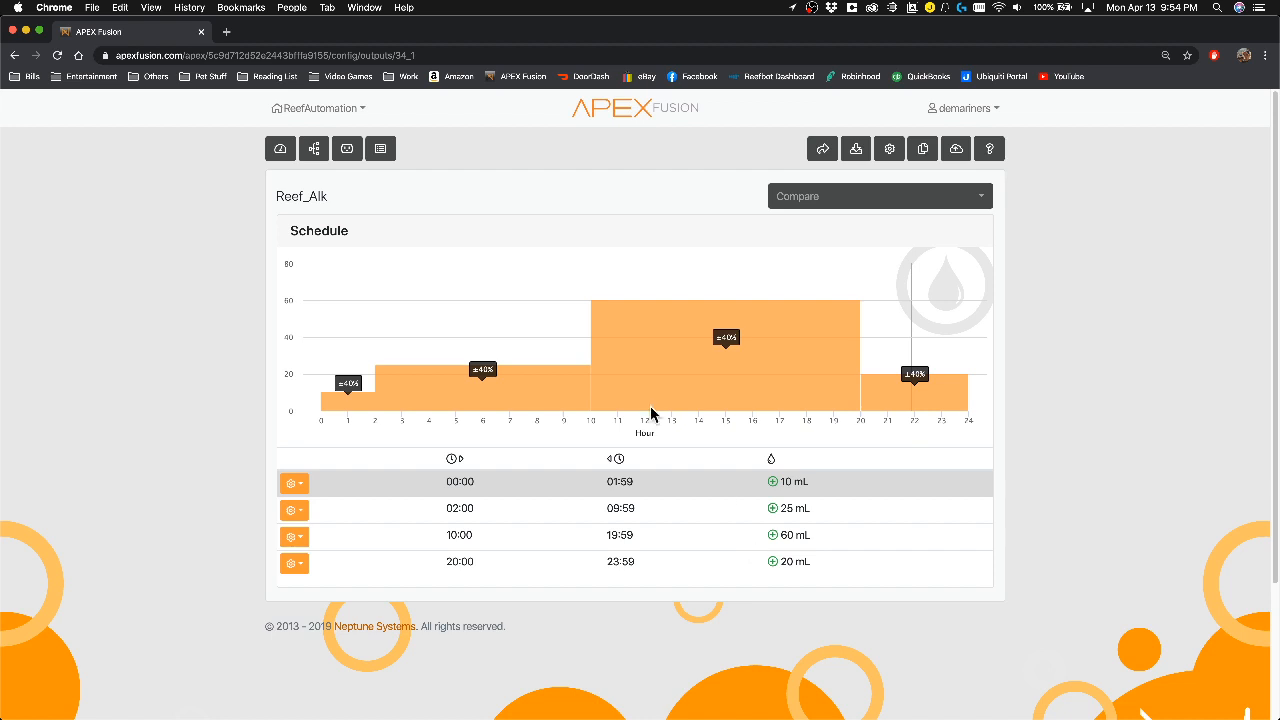
# Return to the main dashboard and show the configuration task list.
pyautogui.click(280, 148)
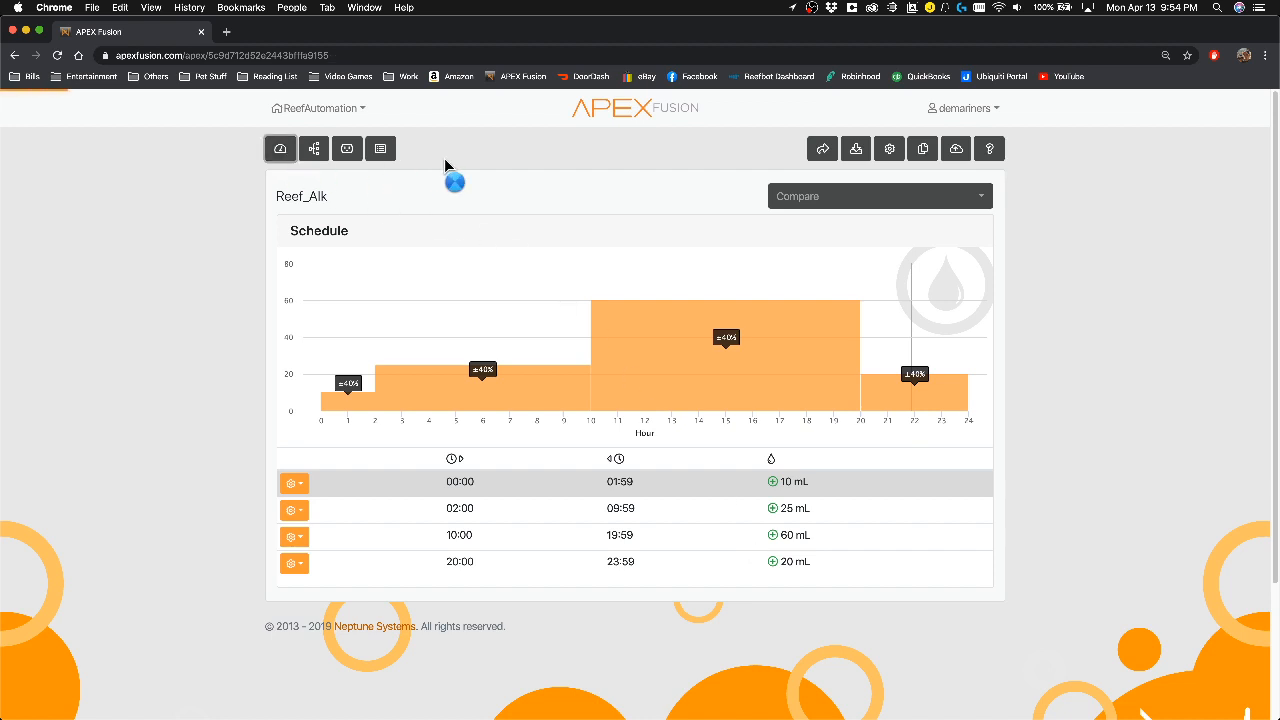
pyautogui.click(514, 148)
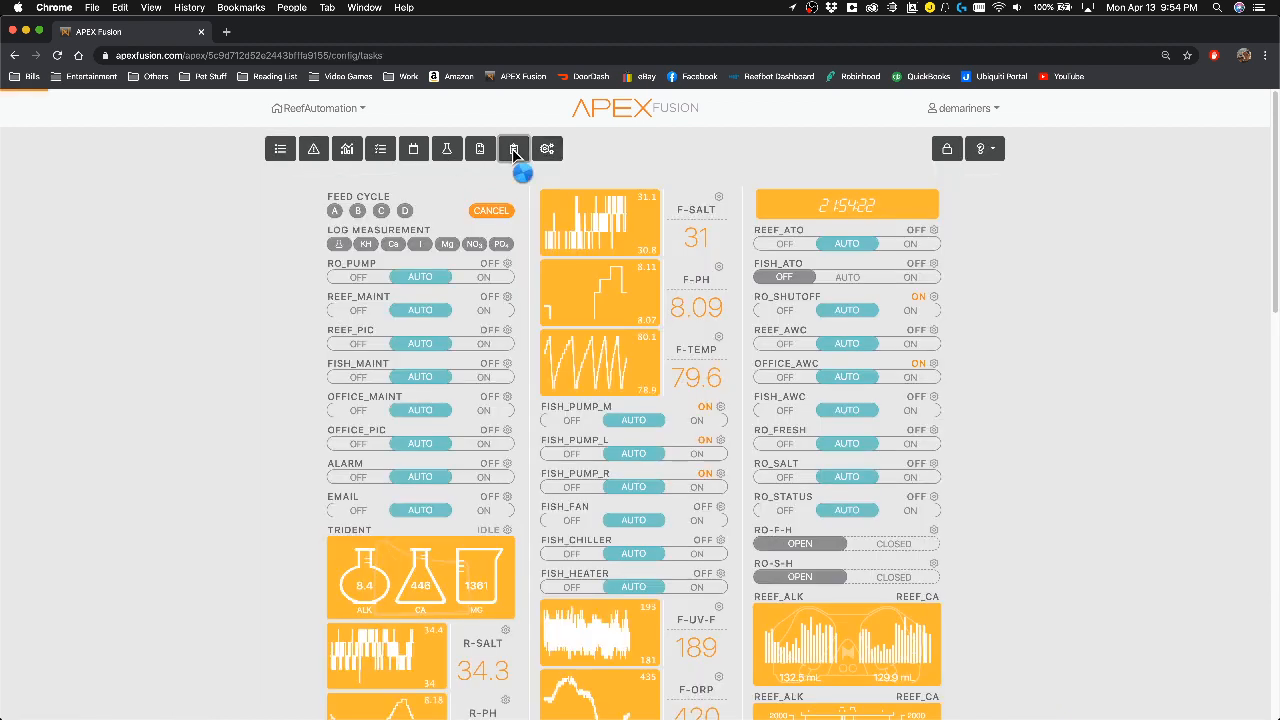
pyautogui.click(514, 148)
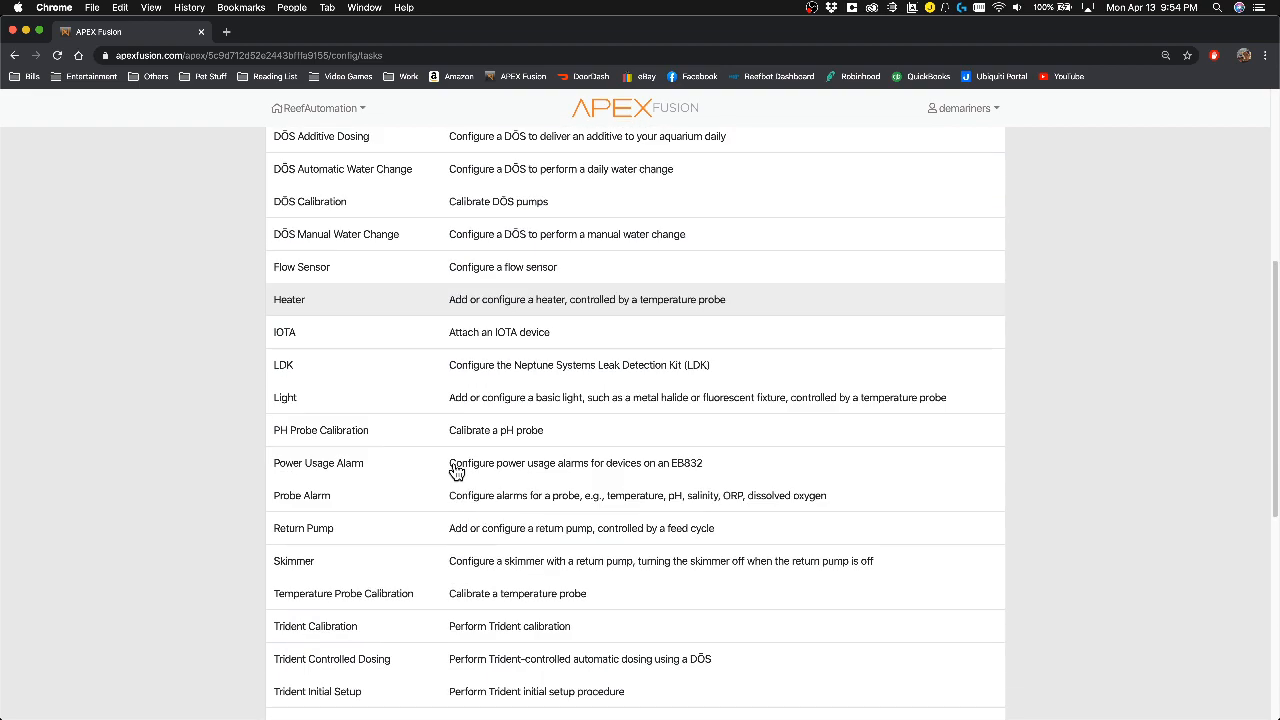
# Start the Trident Controlled Dosing task at step 1 of 7, then exit to the dashboard.
pyautogui.scroll(-3)
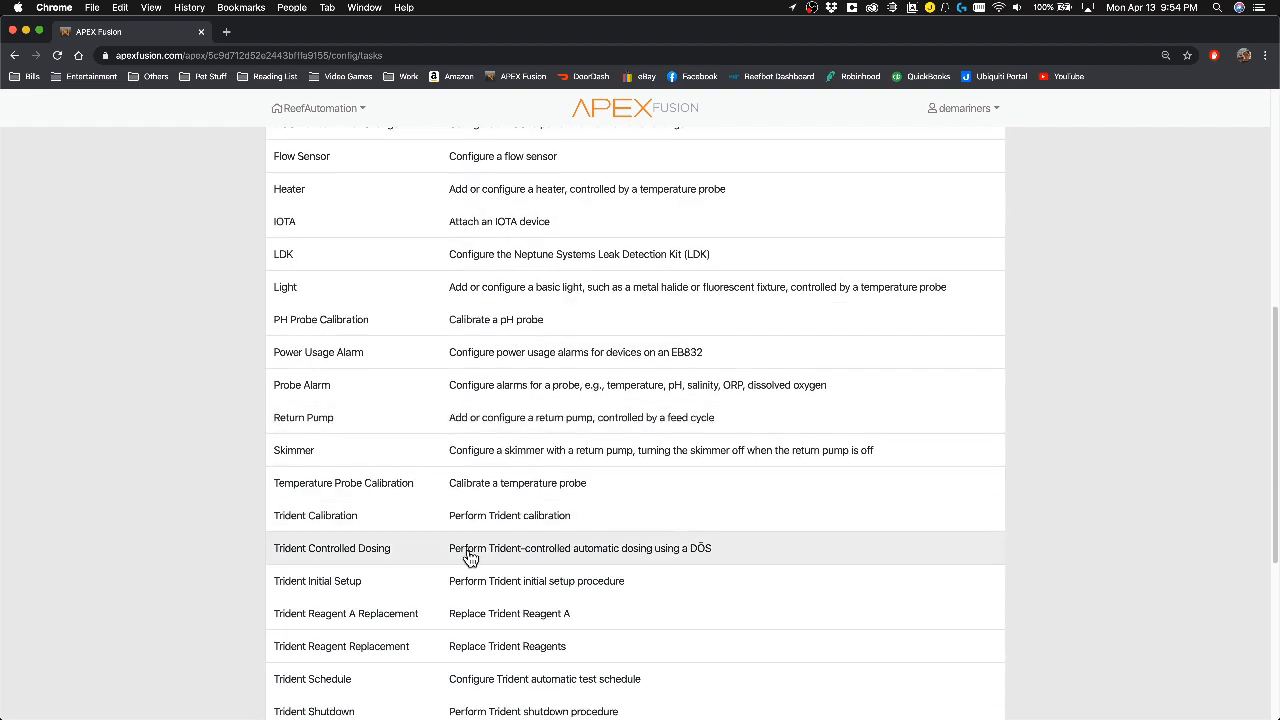
pyautogui.click(331, 548)
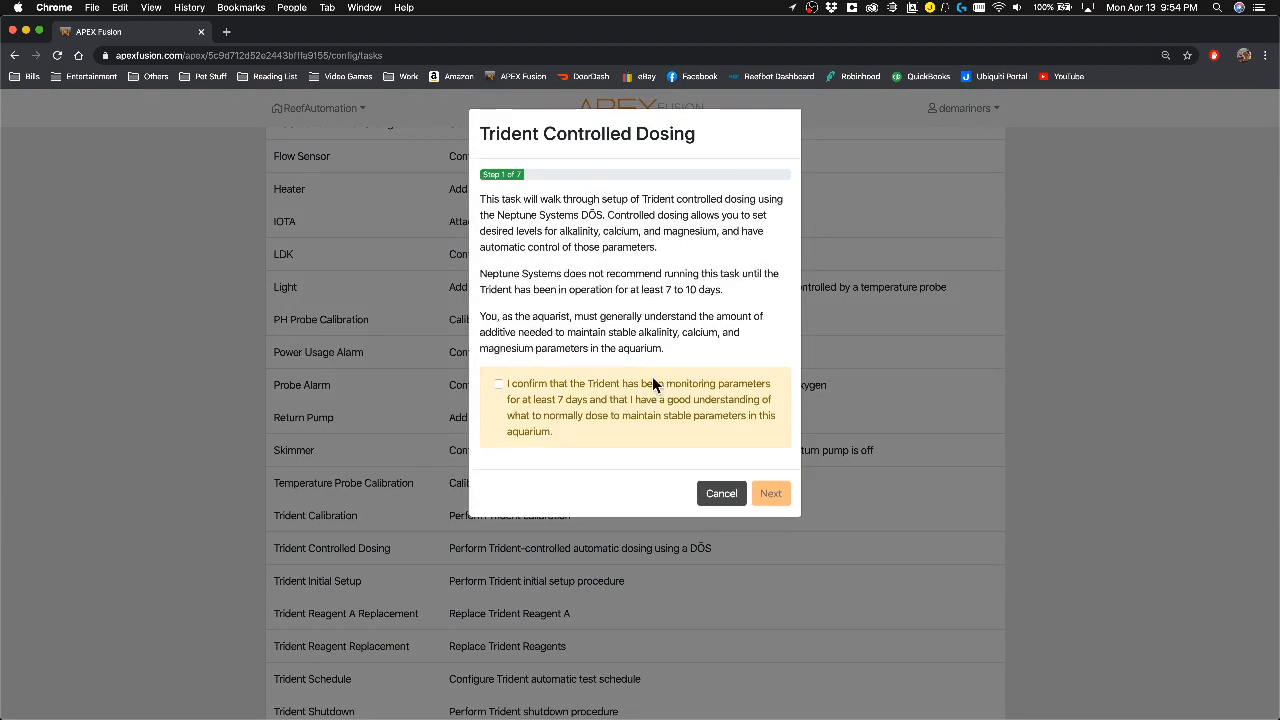
pyautogui.click(721, 493)
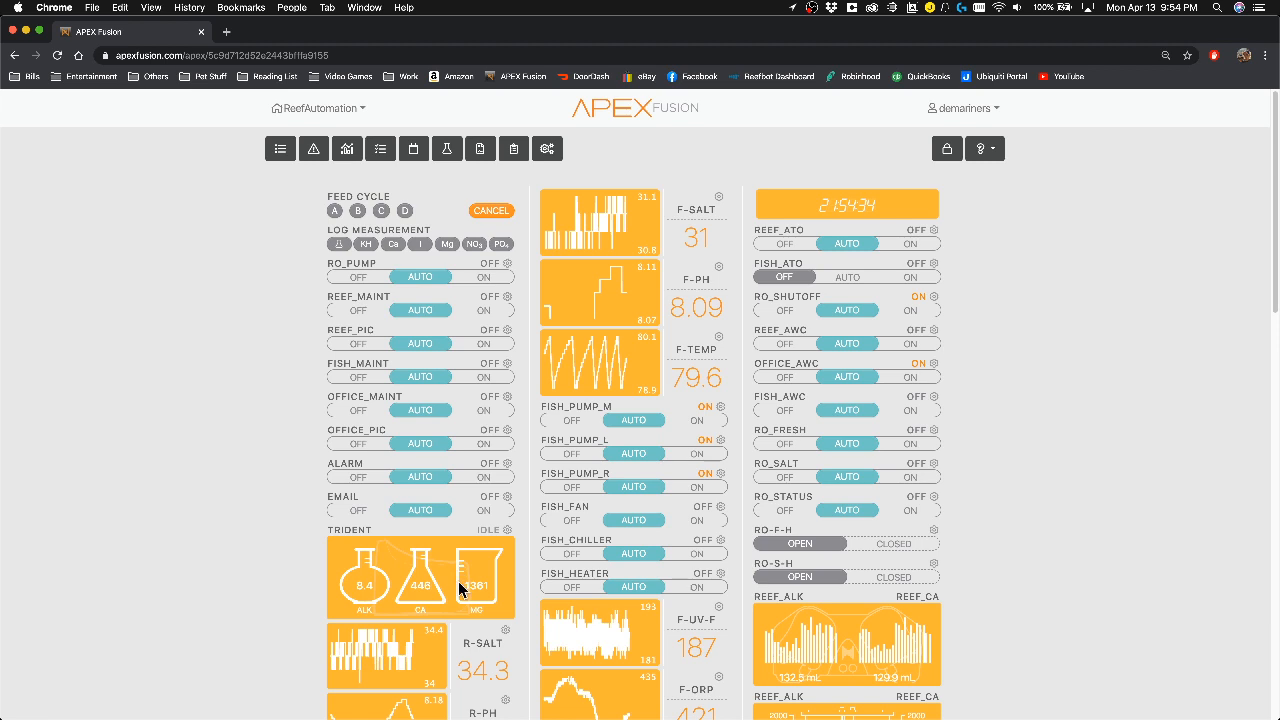
pyautogui.moveTo(588, 523)
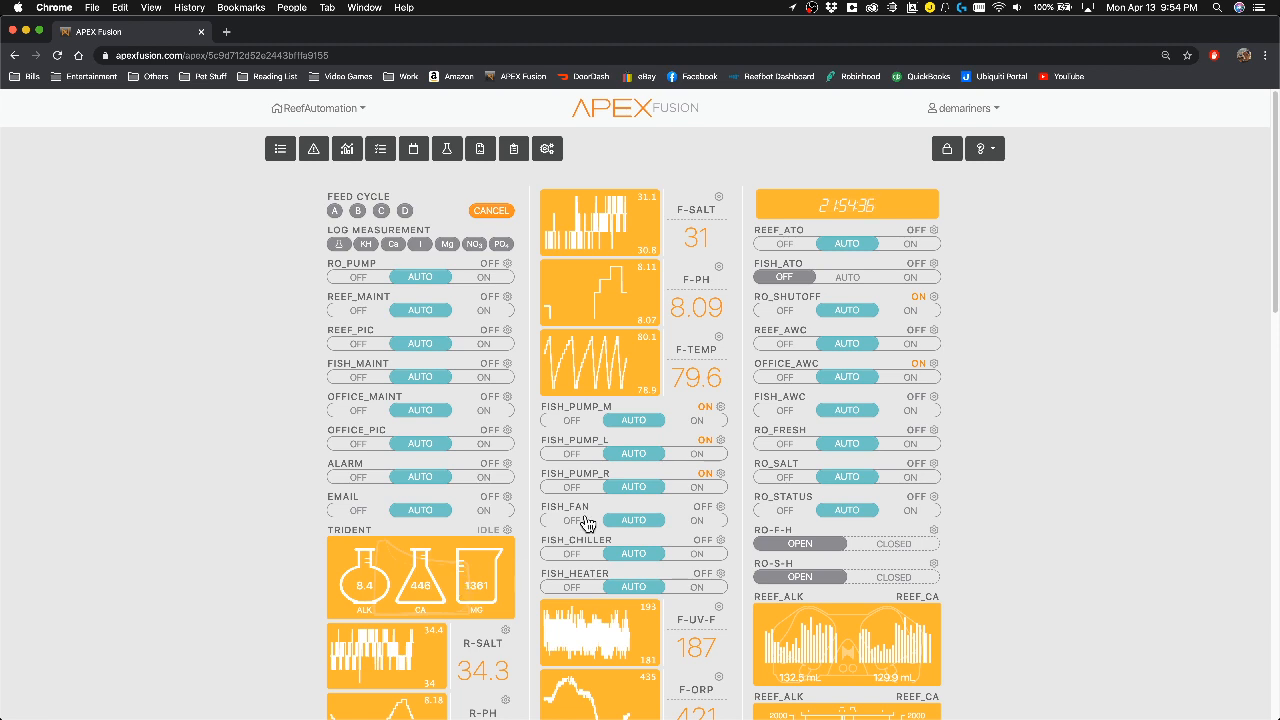